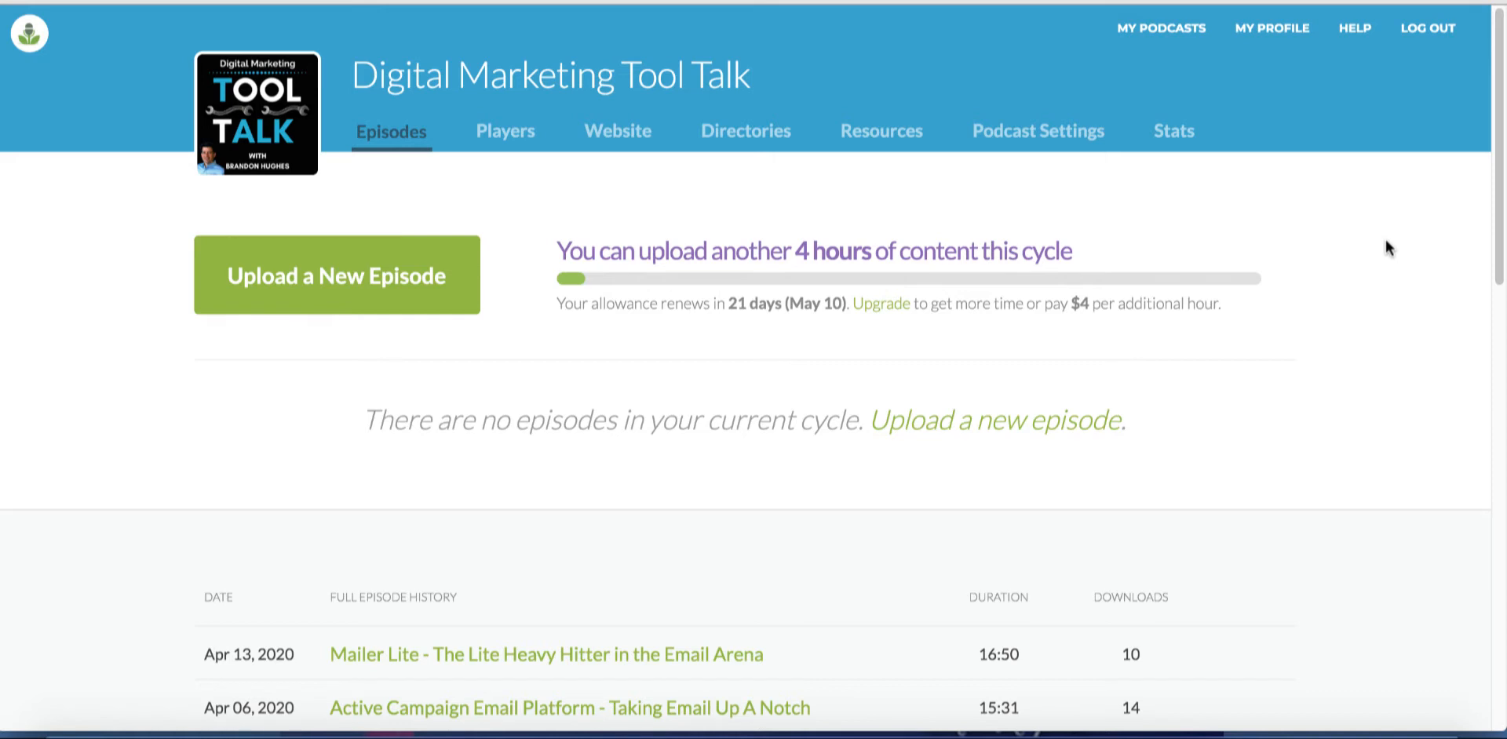
pyautogui.moveTo(1285, 221)
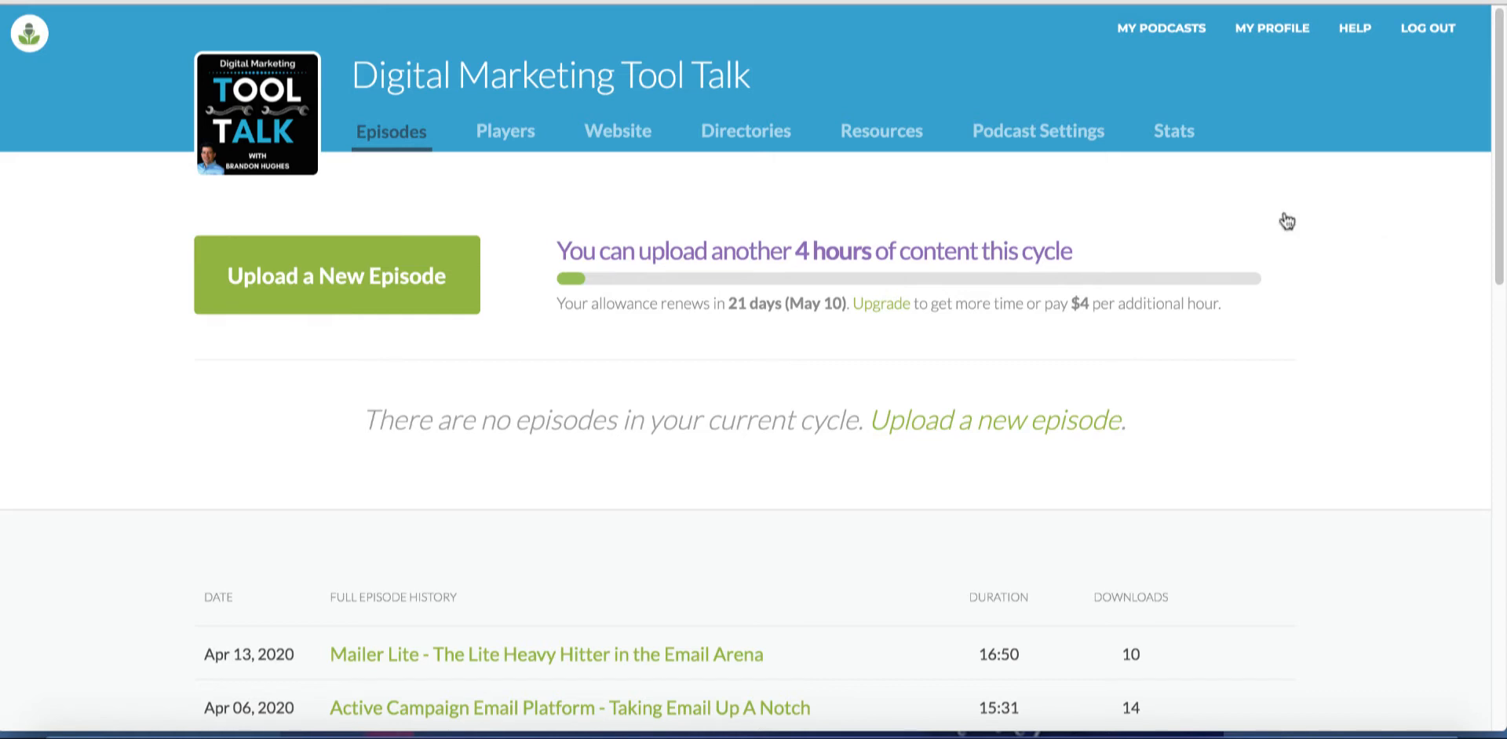
pyautogui.moveTo(300, 456)
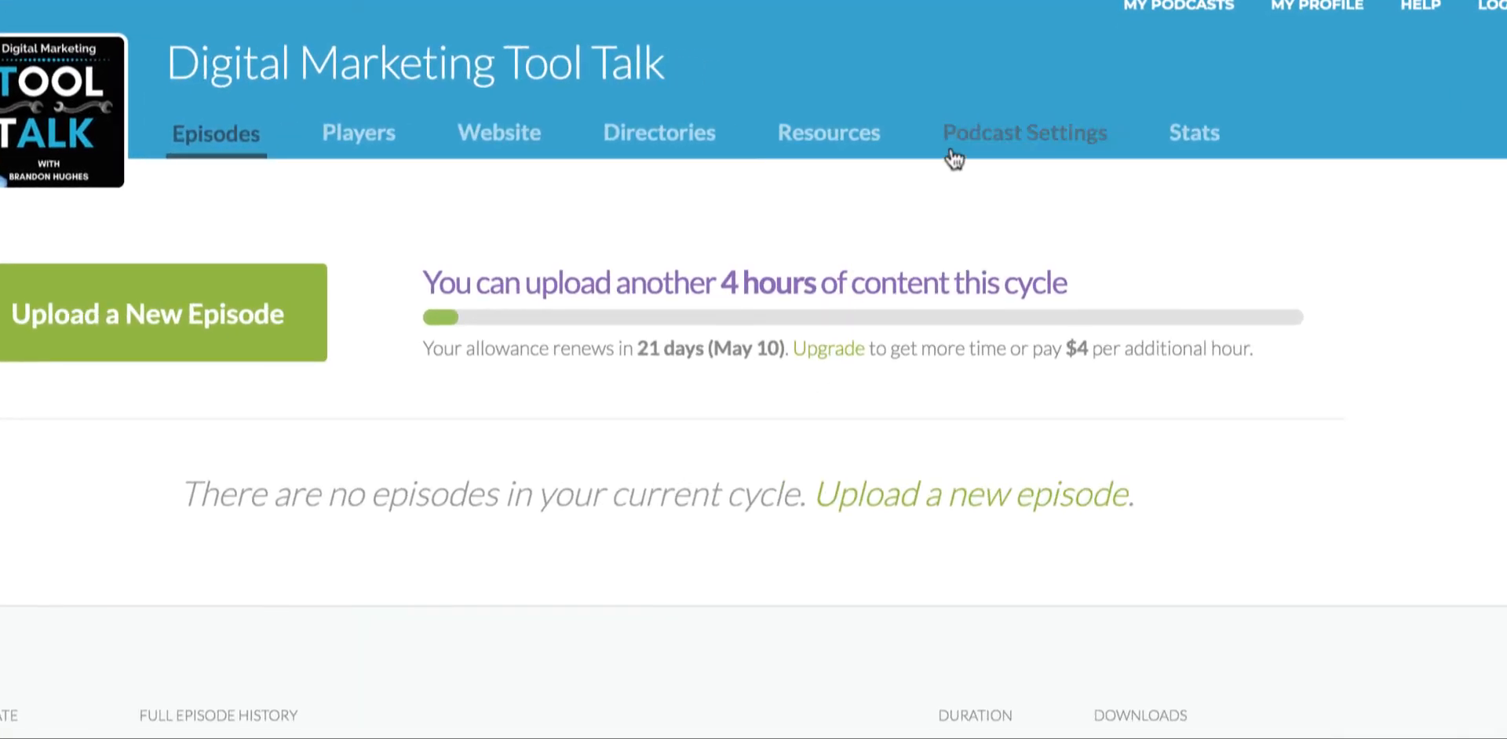
pyautogui.moveTo(1003, 137)
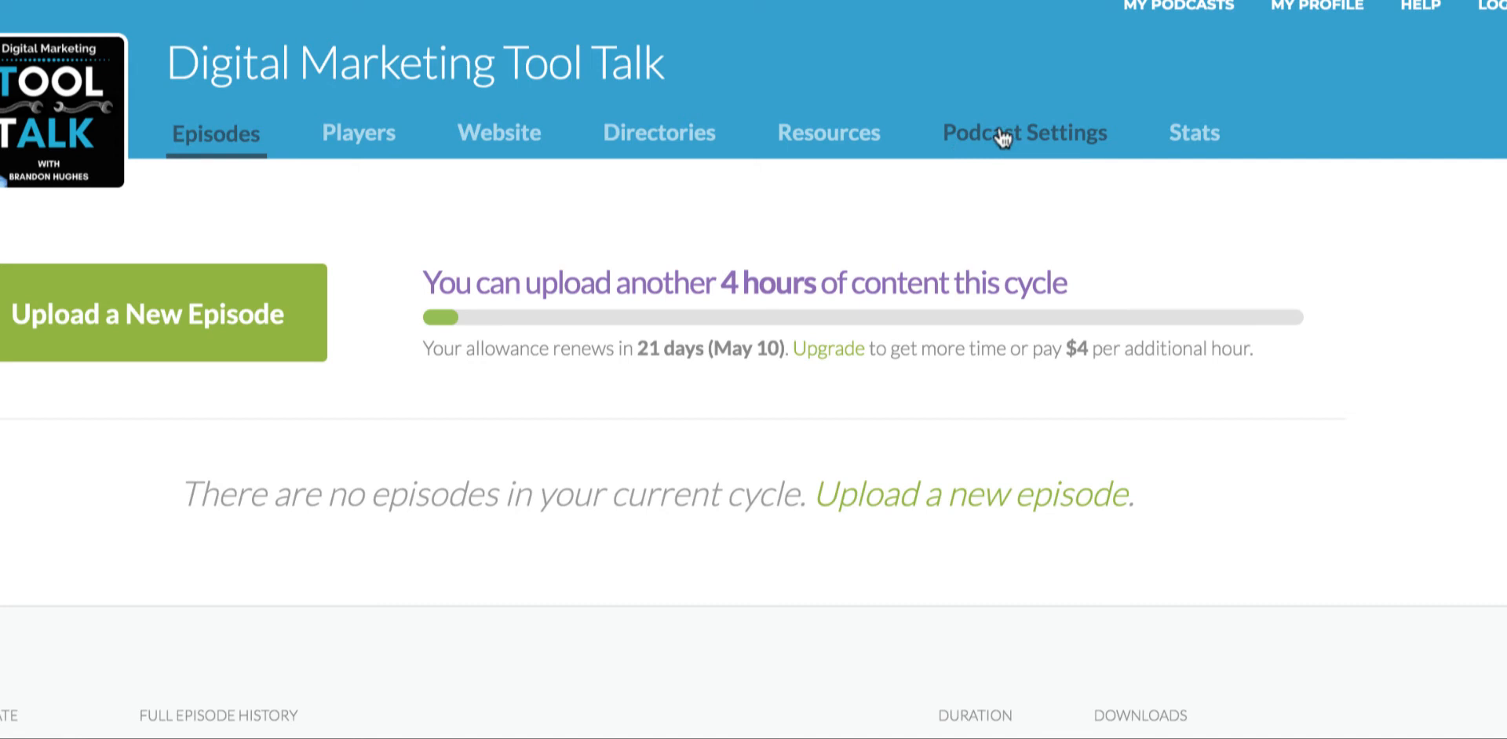
# Review the plan tiers under Podcast Settings, then open the $6/month Magic Mastering page
pyautogui.click(1023, 133)
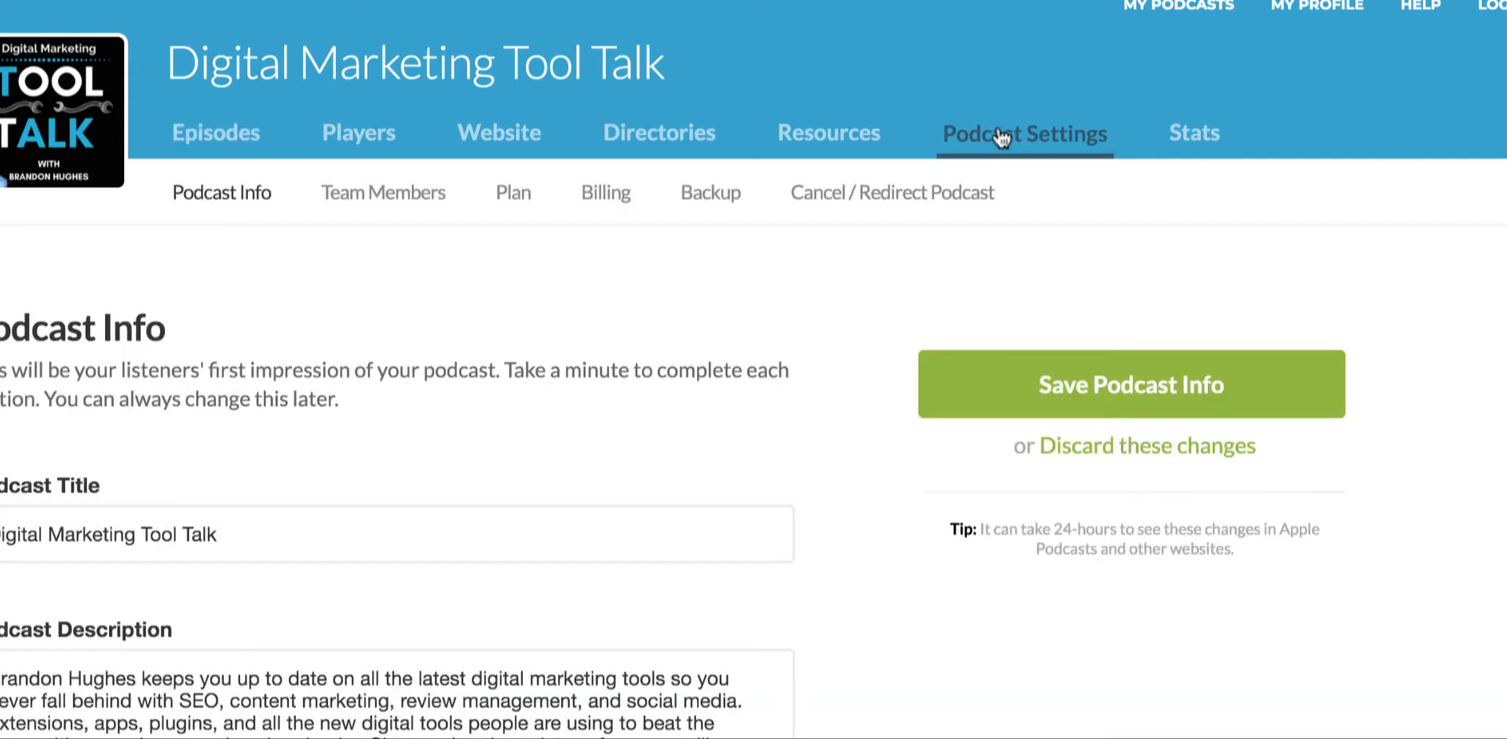
pyautogui.moveTo(512, 192)
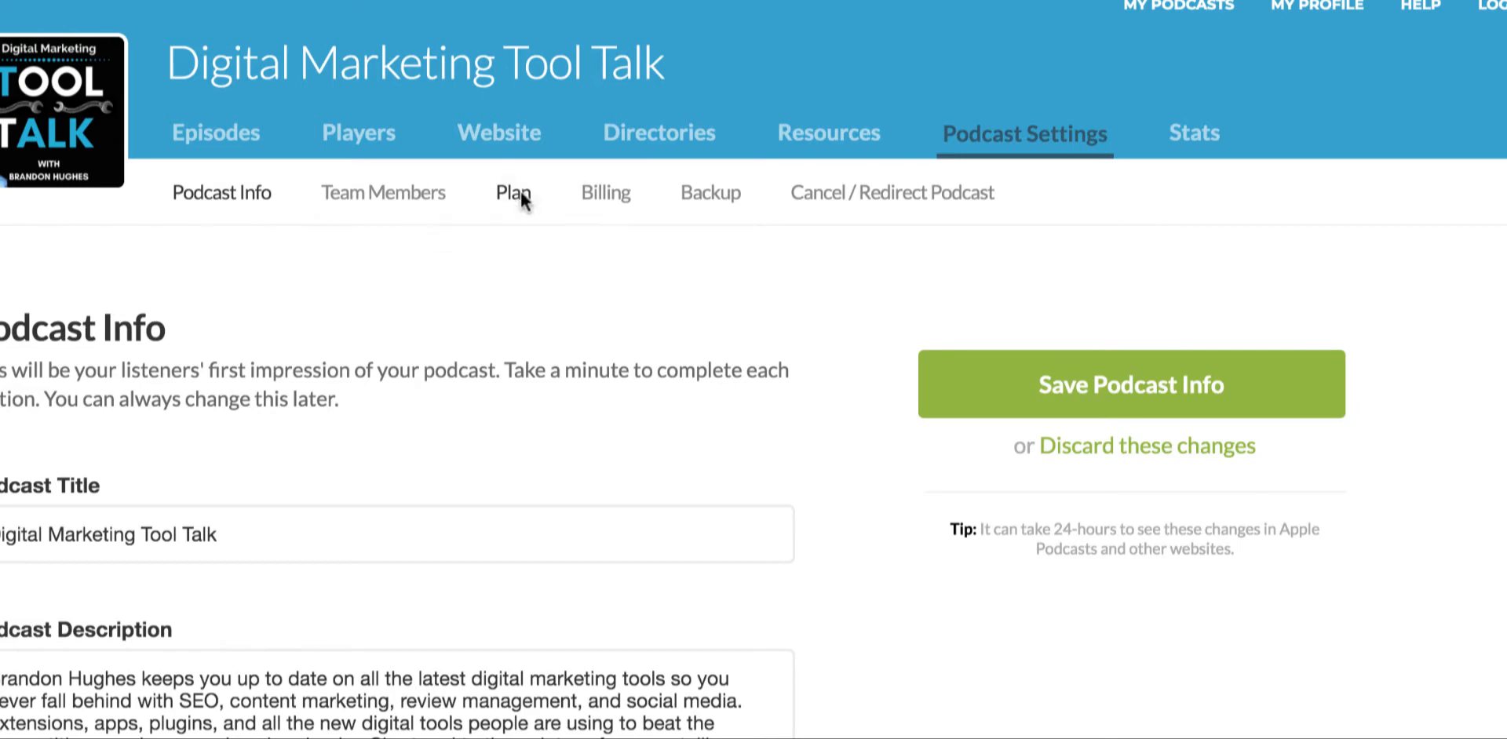
pyautogui.click(510, 192)
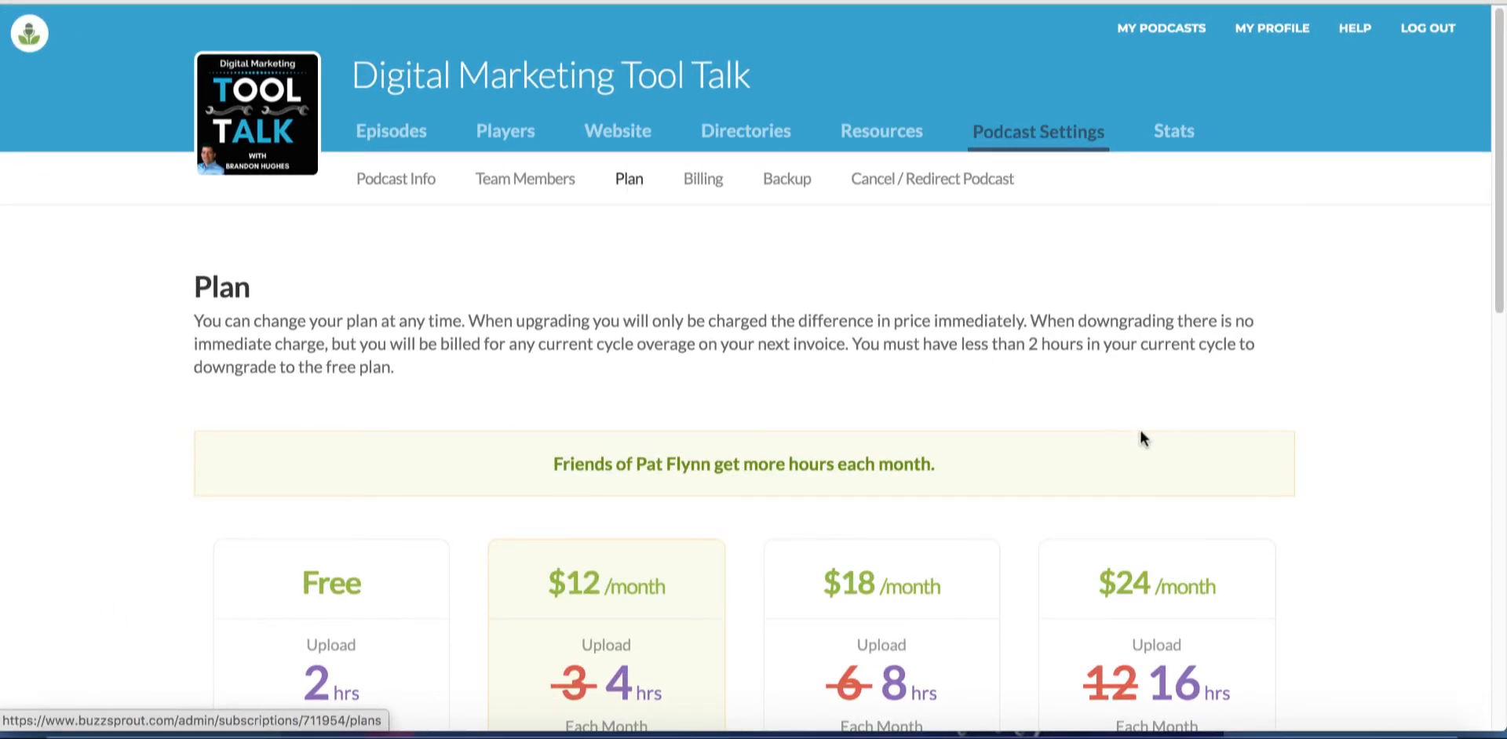
pyautogui.scroll(-3)
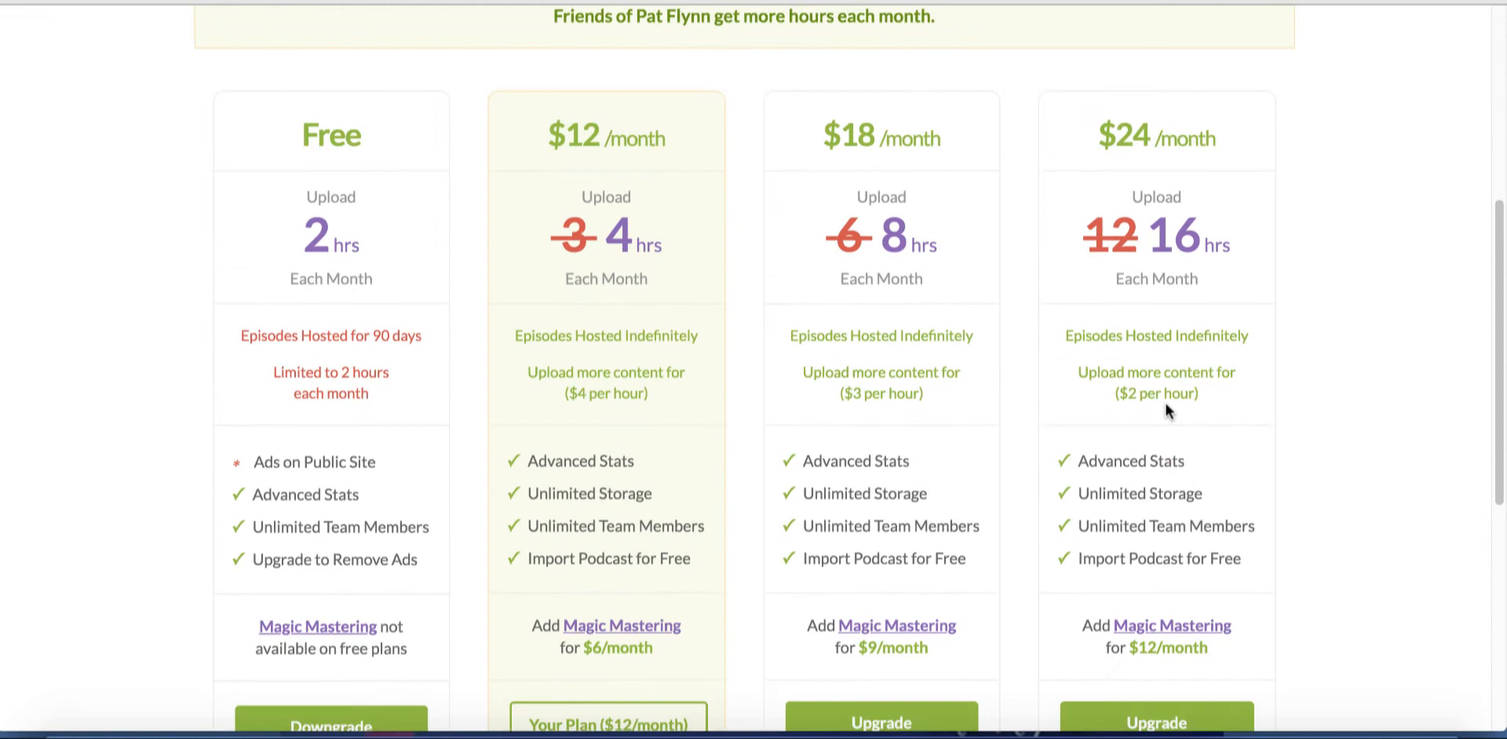
pyautogui.moveTo(651, 298)
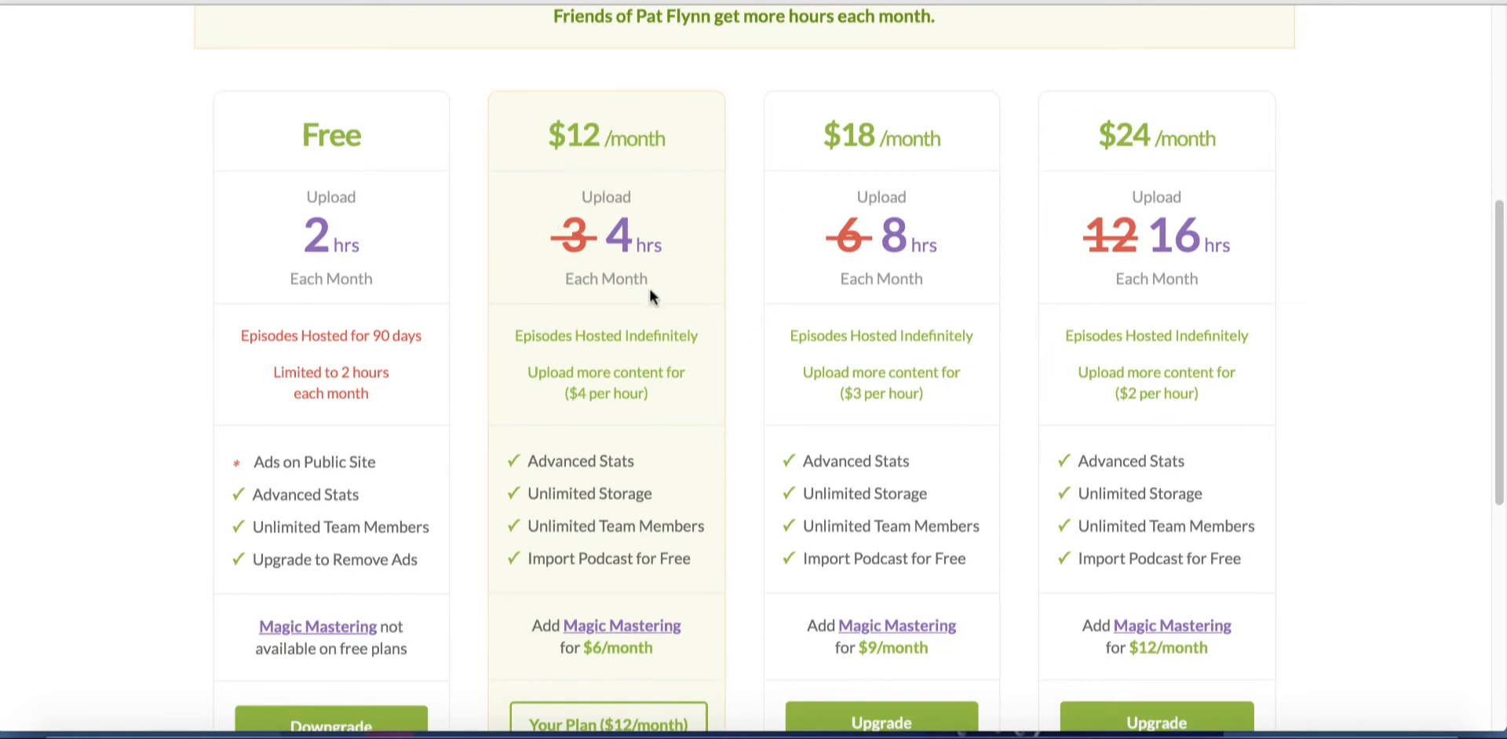
pyautogui.scroll(-3)
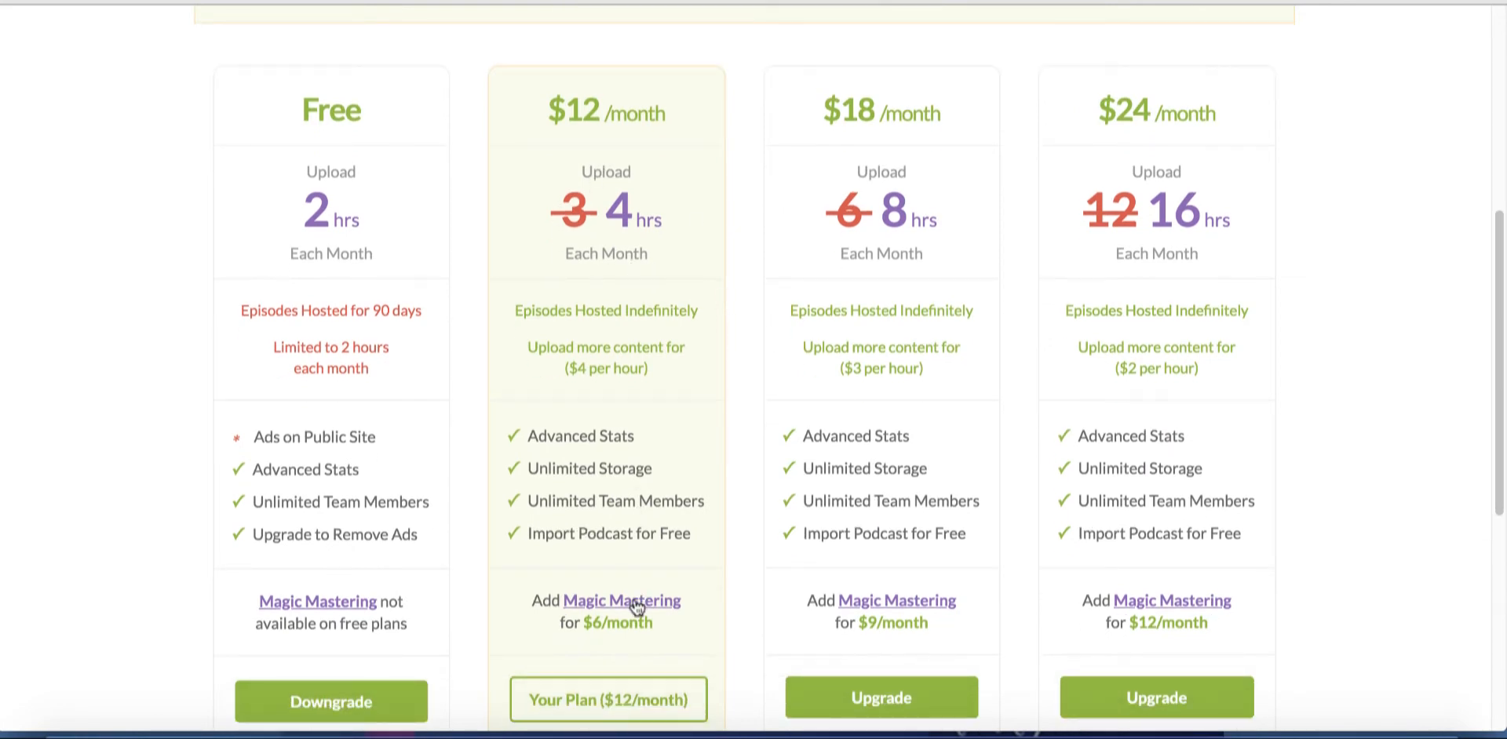
pyautogui.scroll(-3)
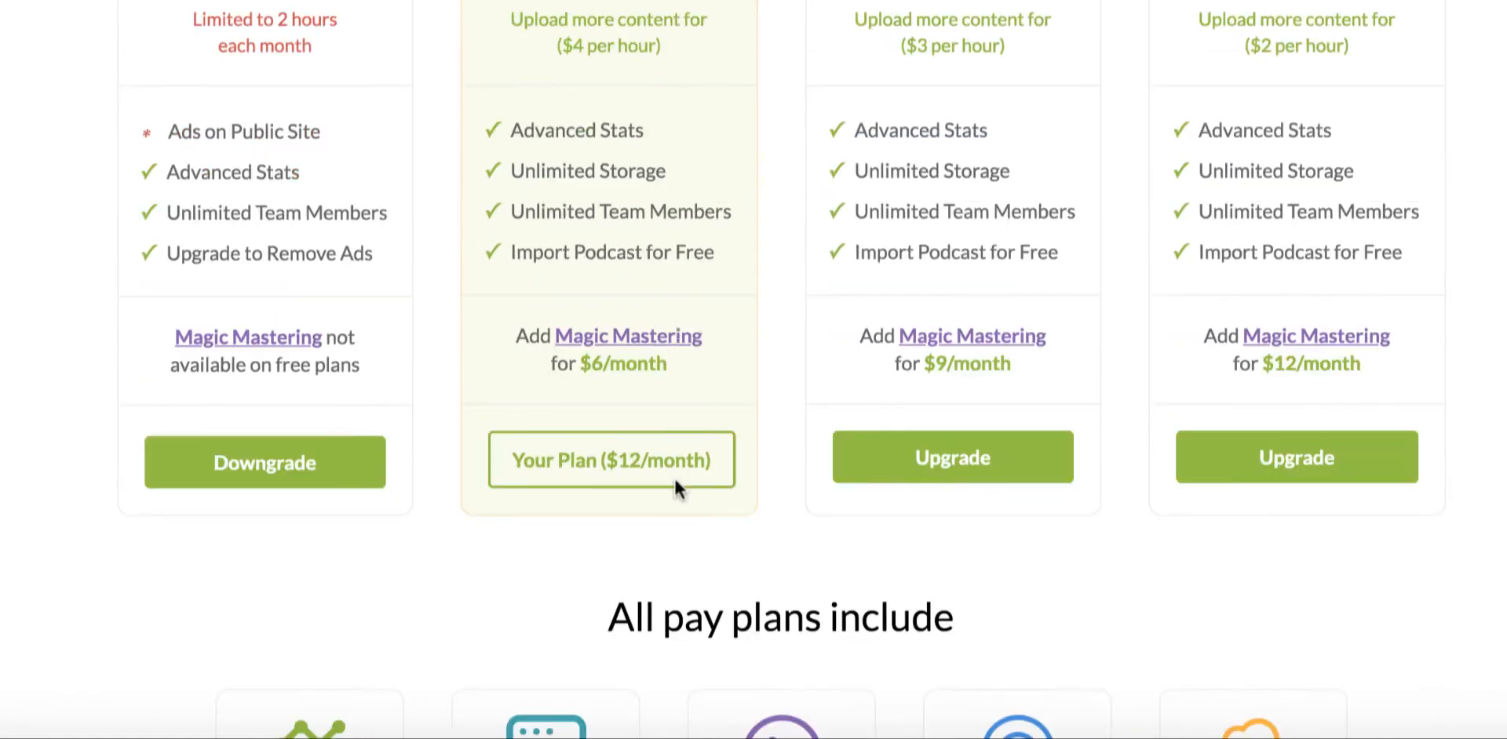
pyautogui.moveTo(584, 353)
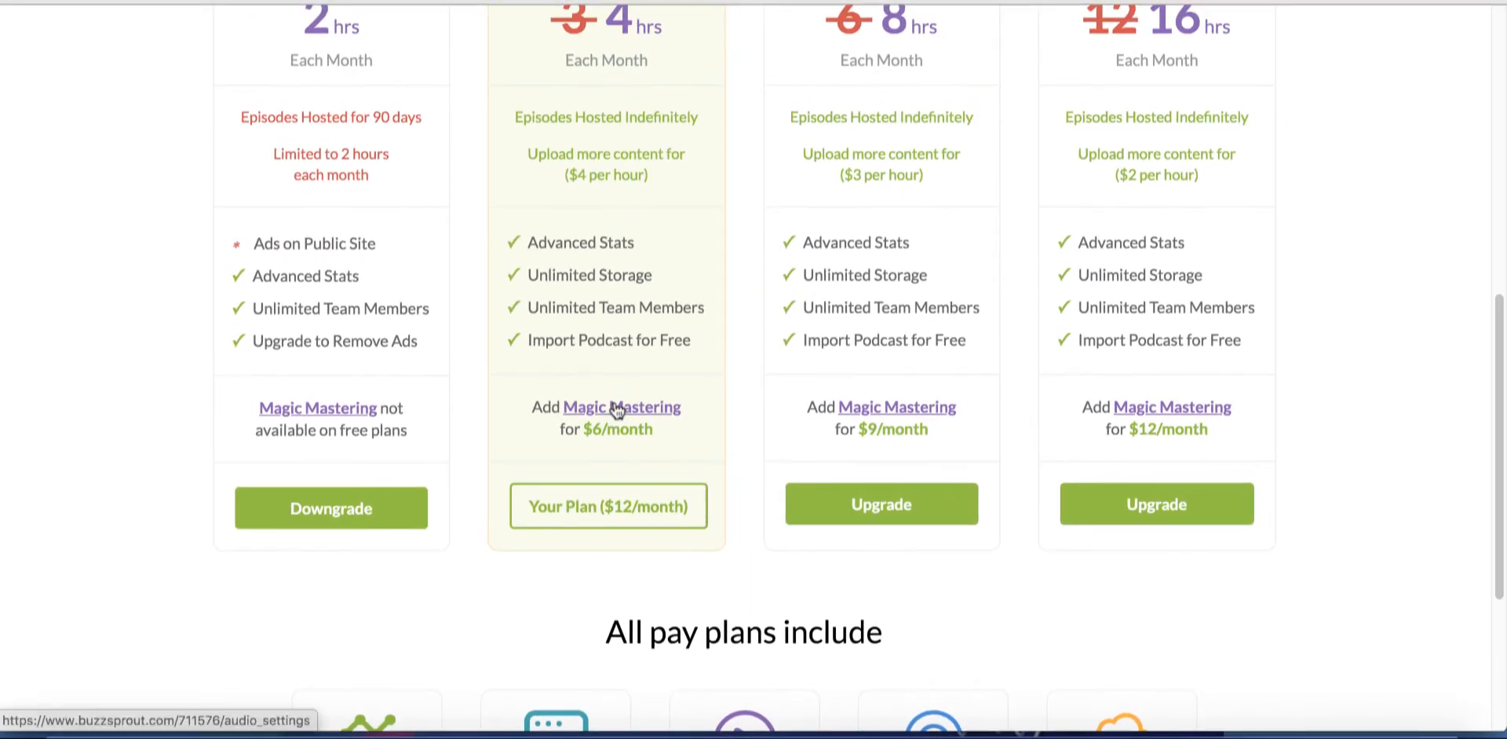
pyautogui.click(622, 406)
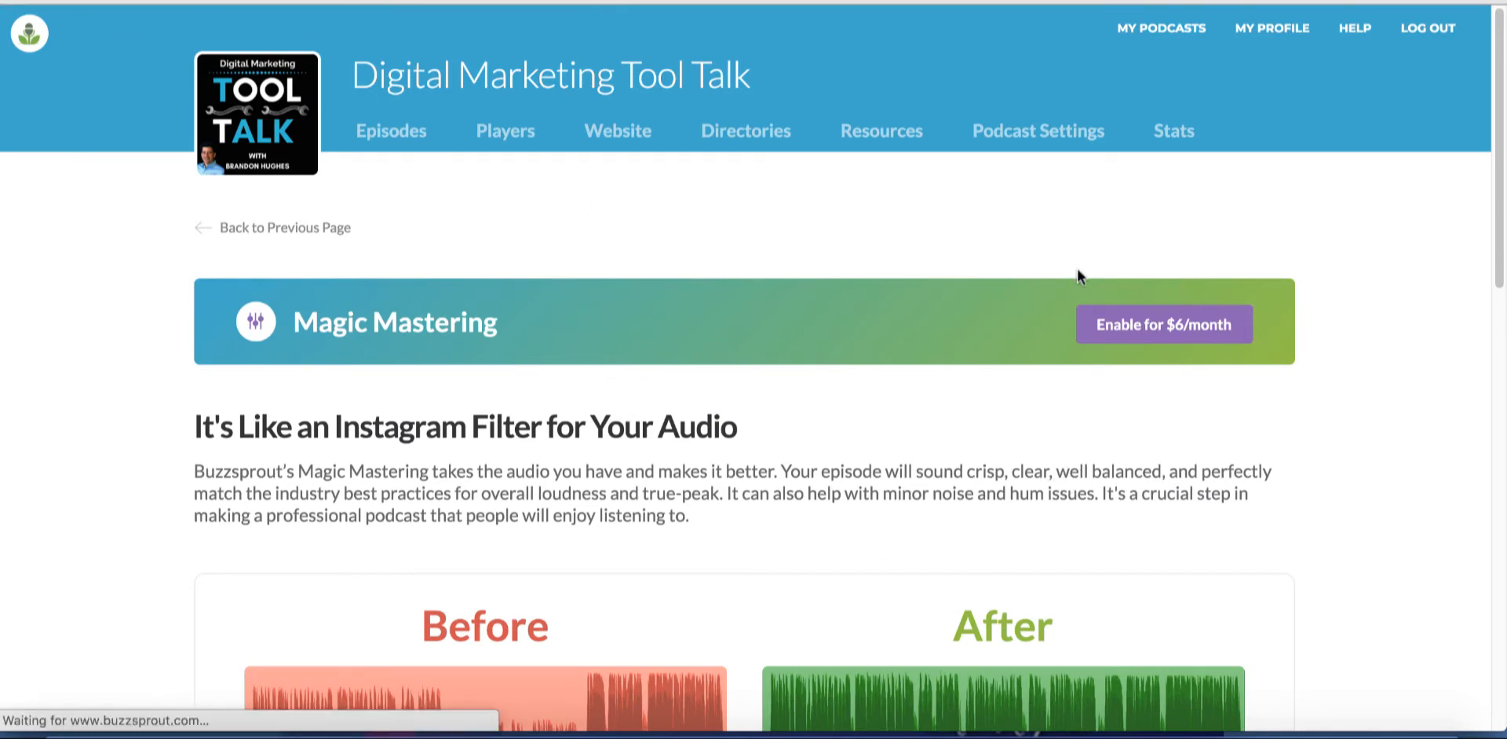
pyautogui.moveTo(1164, 324)
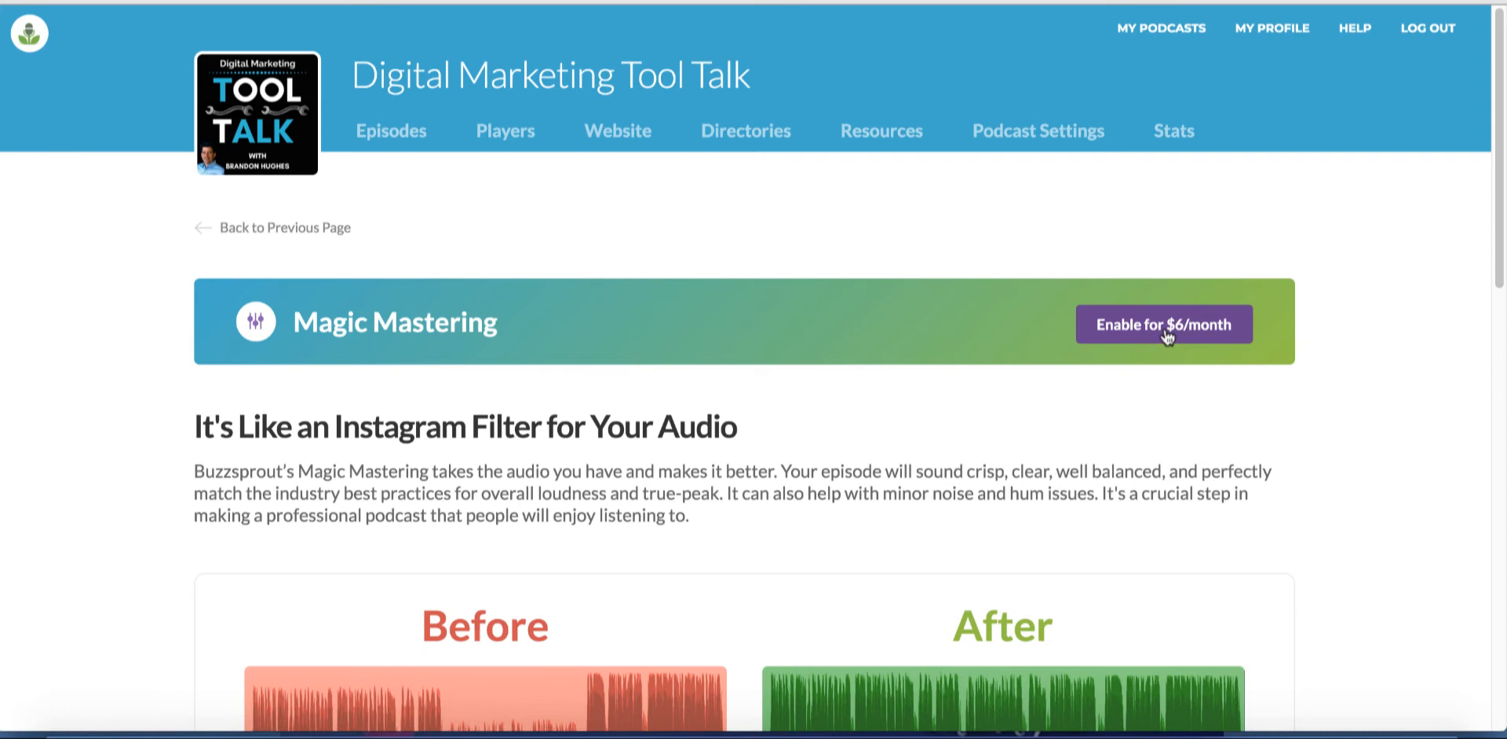
# Activate Magic Mastering at $6/month with automatic mastering and Spoken Word optimization
pyautogui.click(1162, 324)
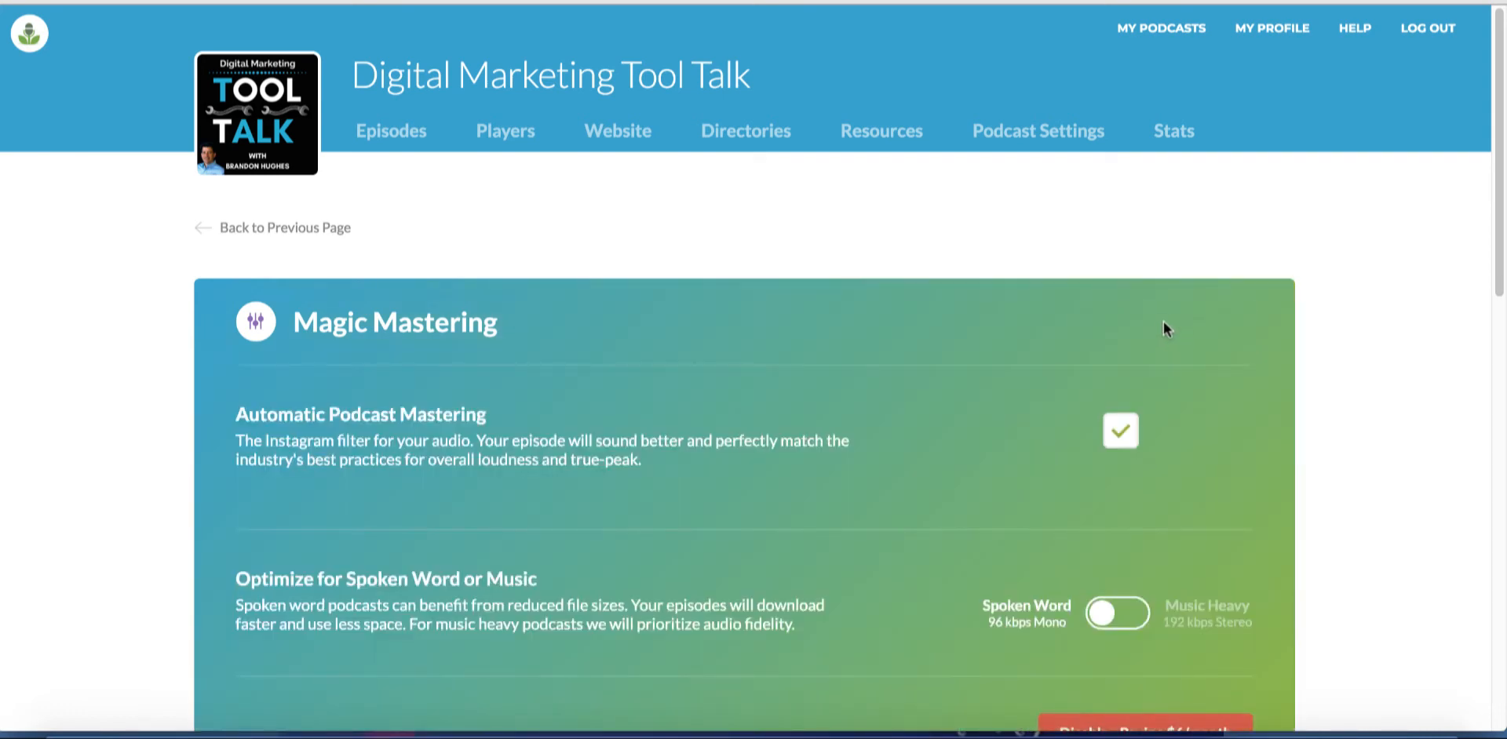
pyautogui.scroll(-3)
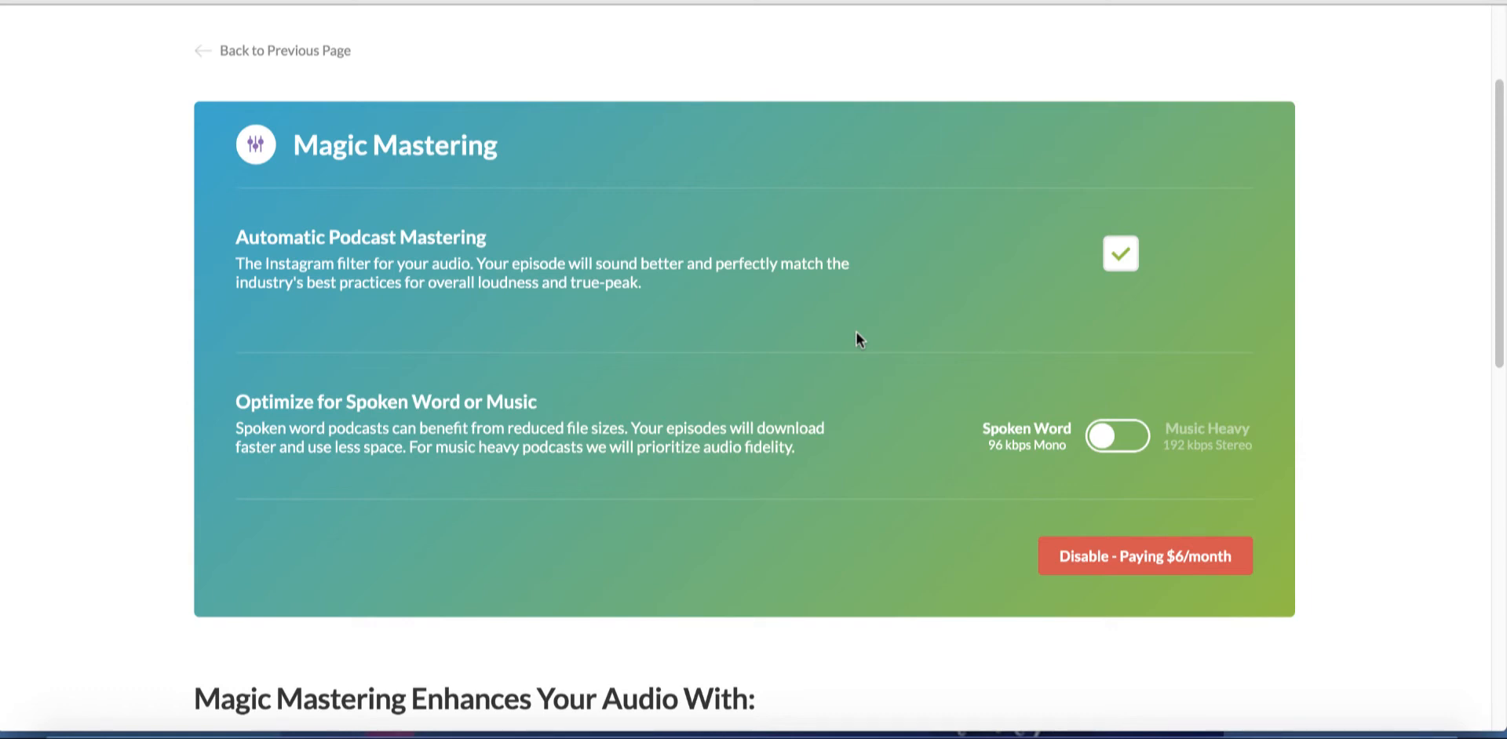
pyautogui.moveTo(480, 441)
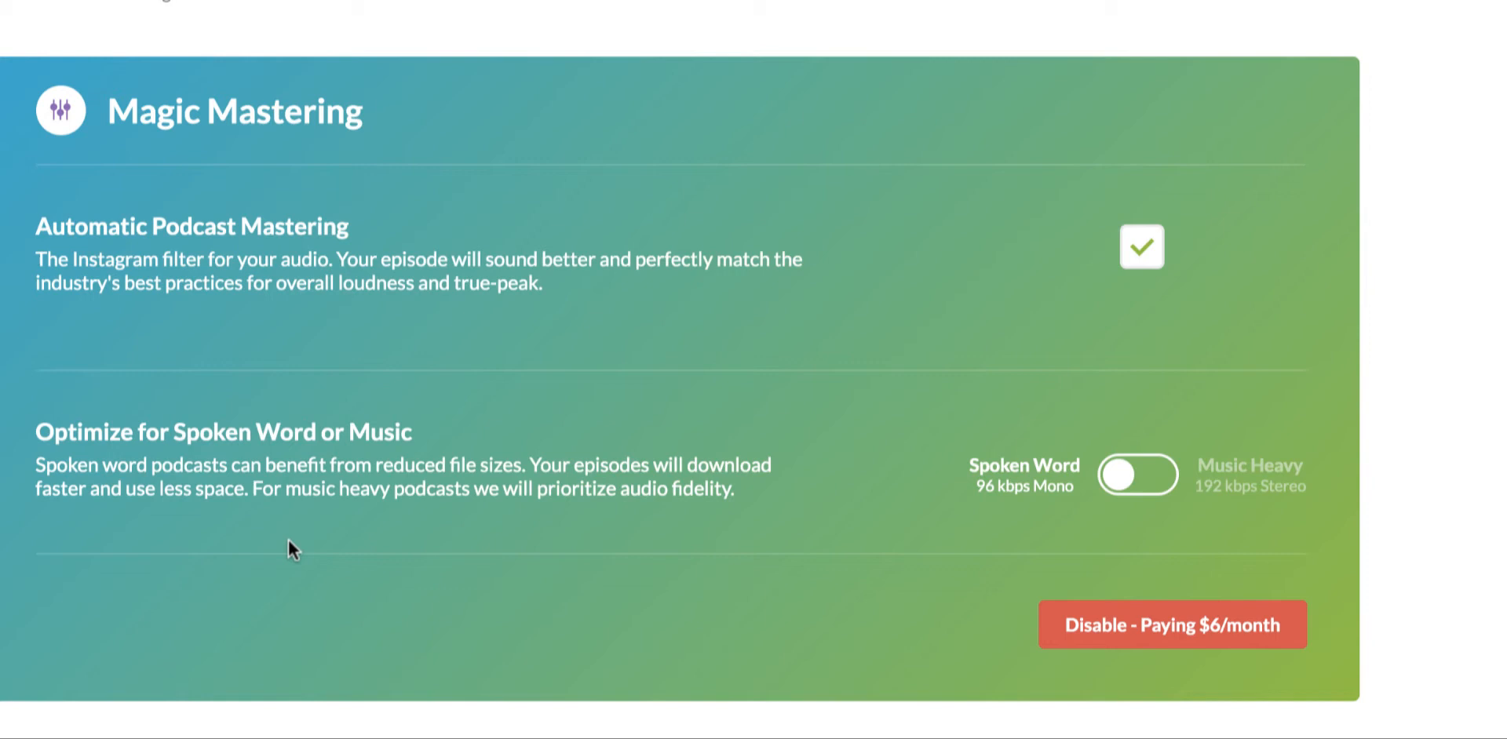
pyautogui.moveTo(918, 567)
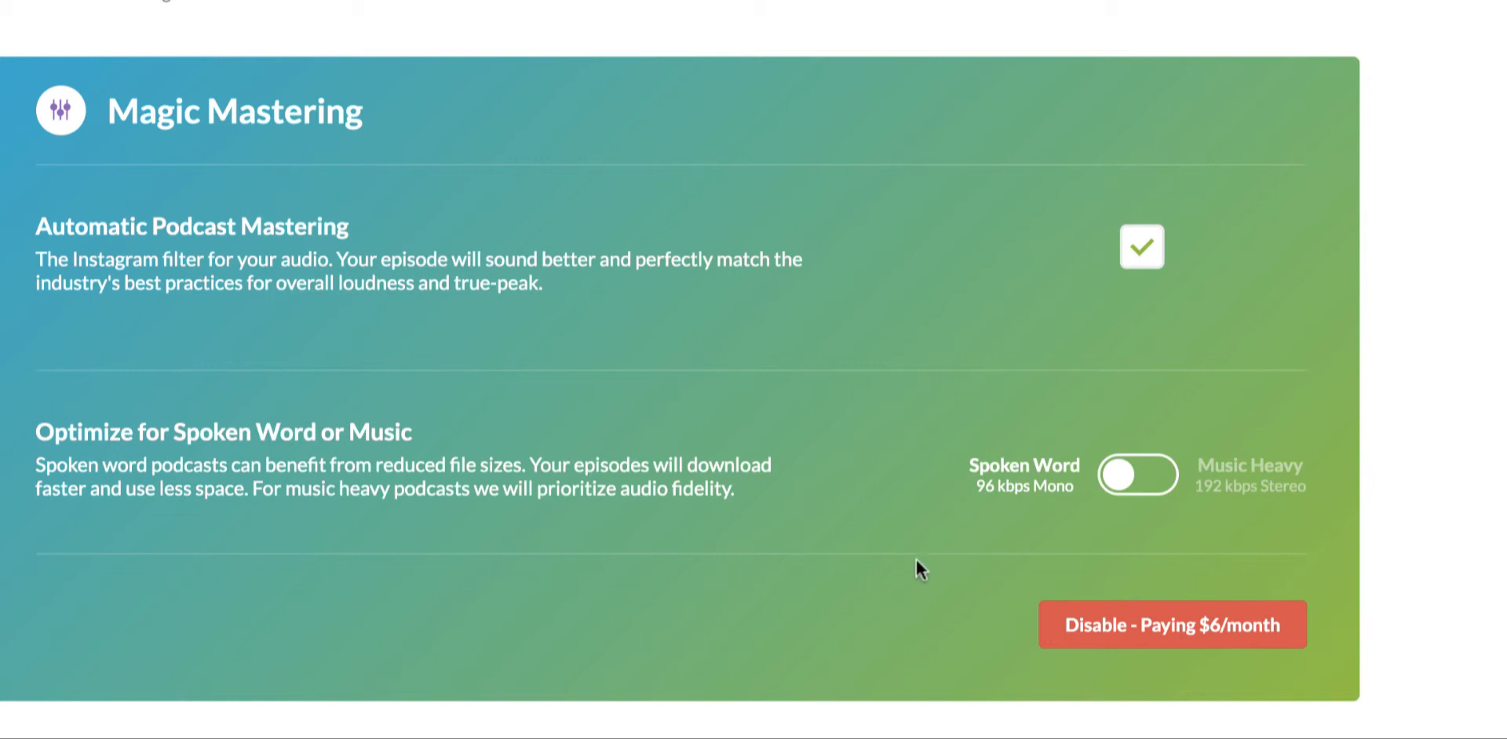
pyautogui.moveTo(1057, 526)
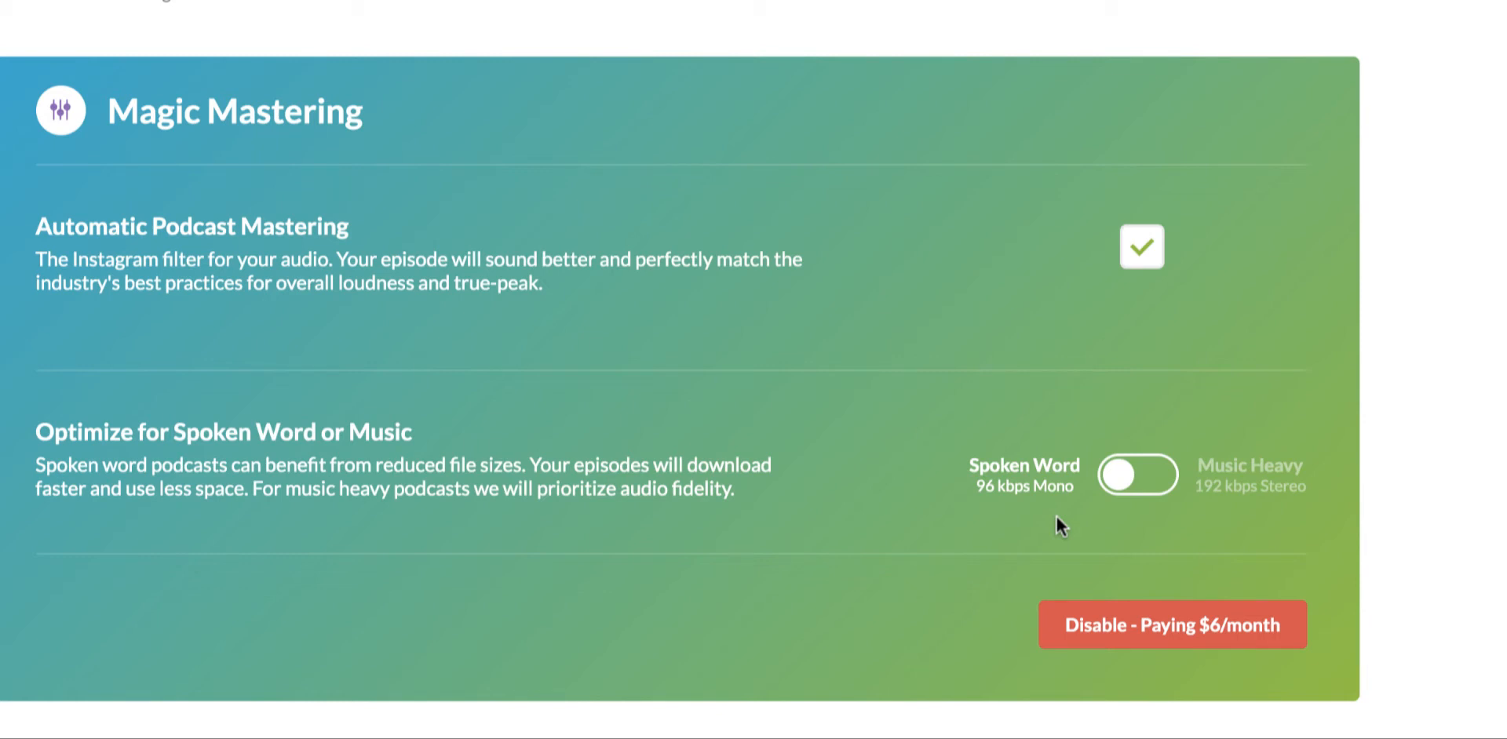
pyautogui.moveTo(1262, 517)
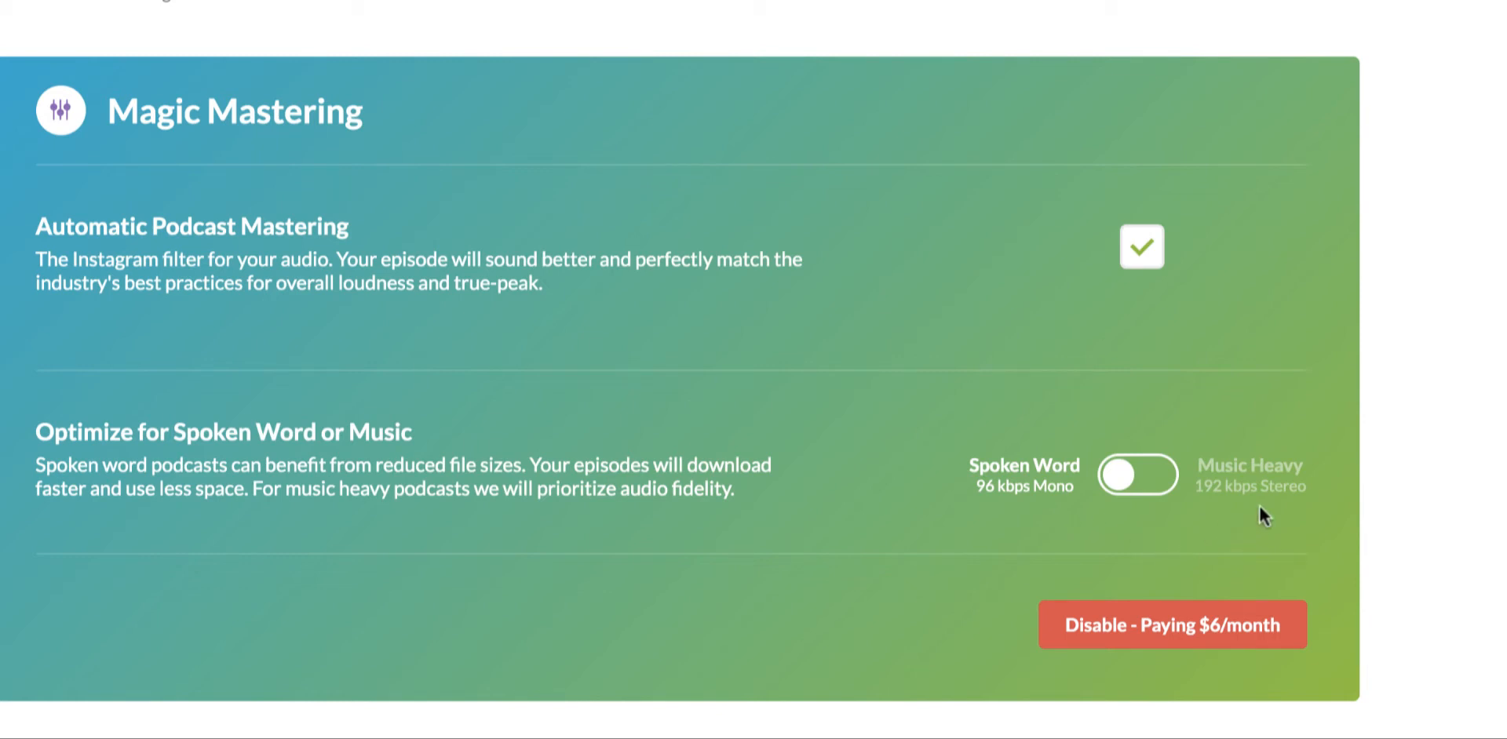
pyautogui.moveTo(1295, 500)
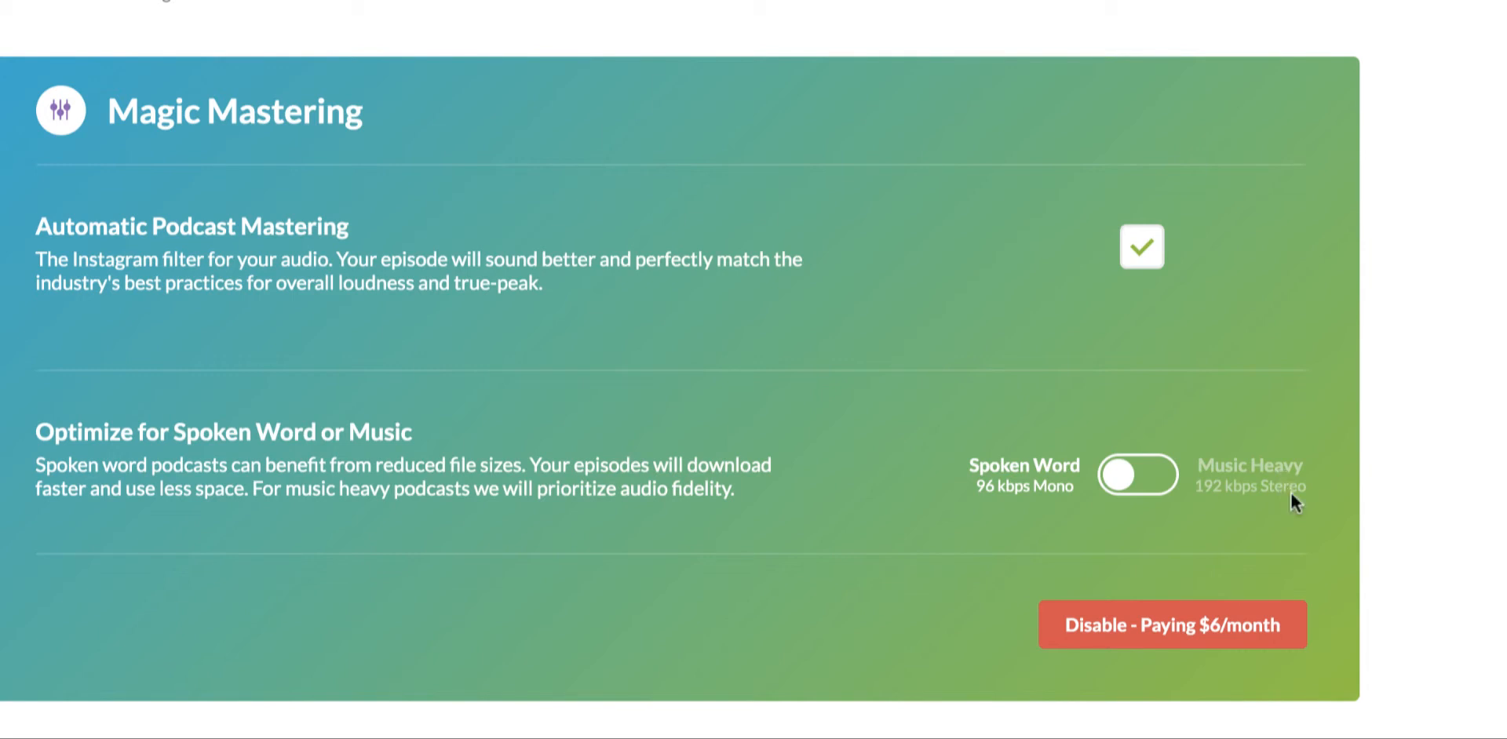
pyautogui.moveTo(1241, 523)
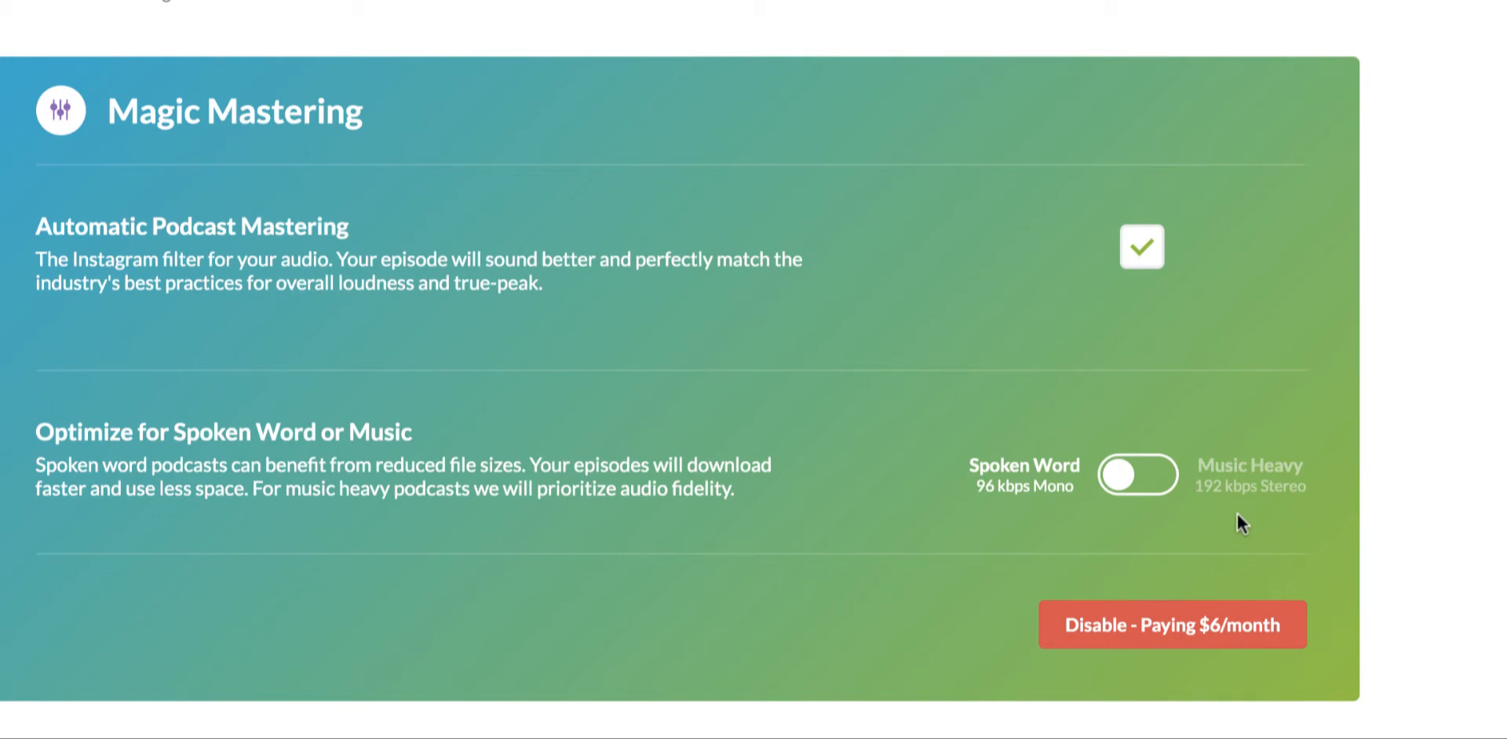
pyautogui.moveTo(1262, 509)
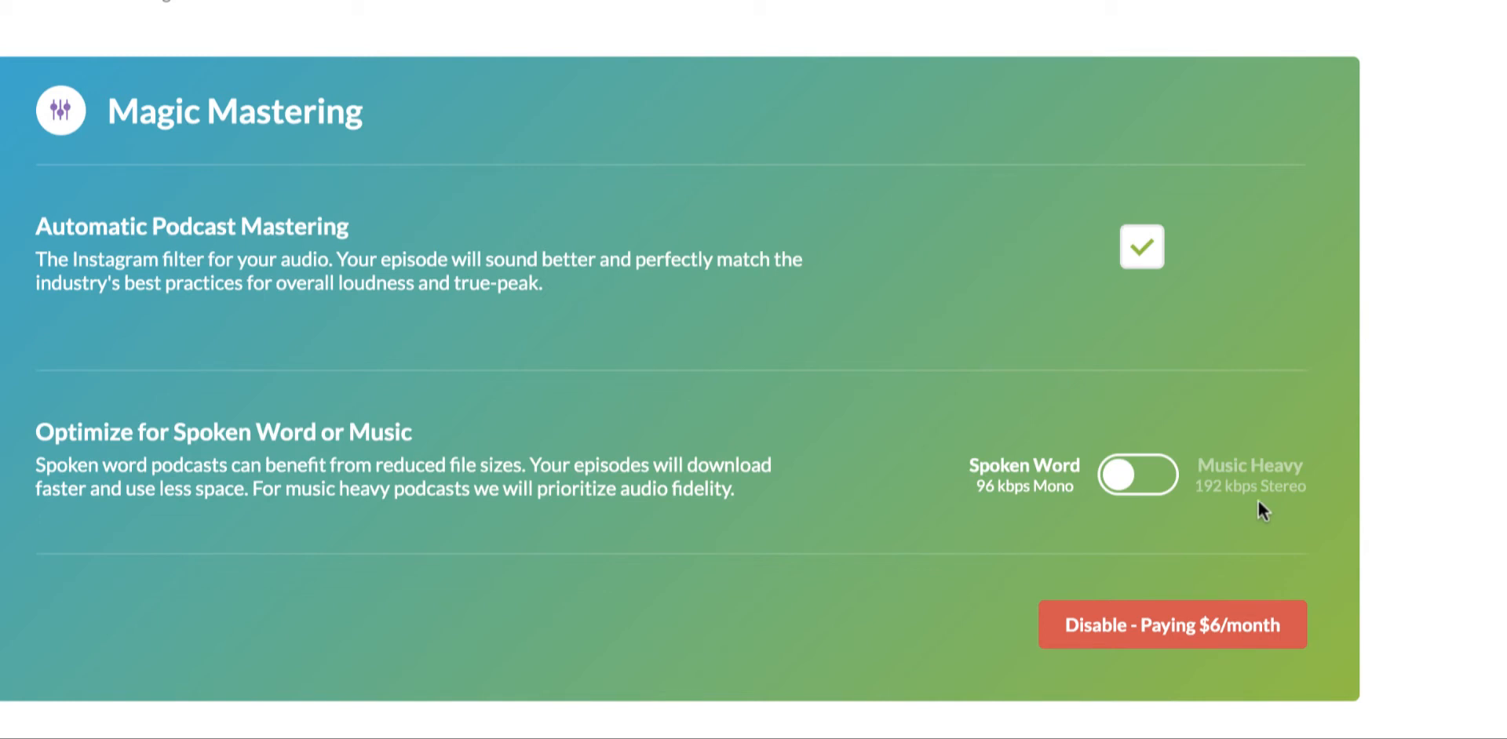
pyautogui.moveTo(1286, 480)
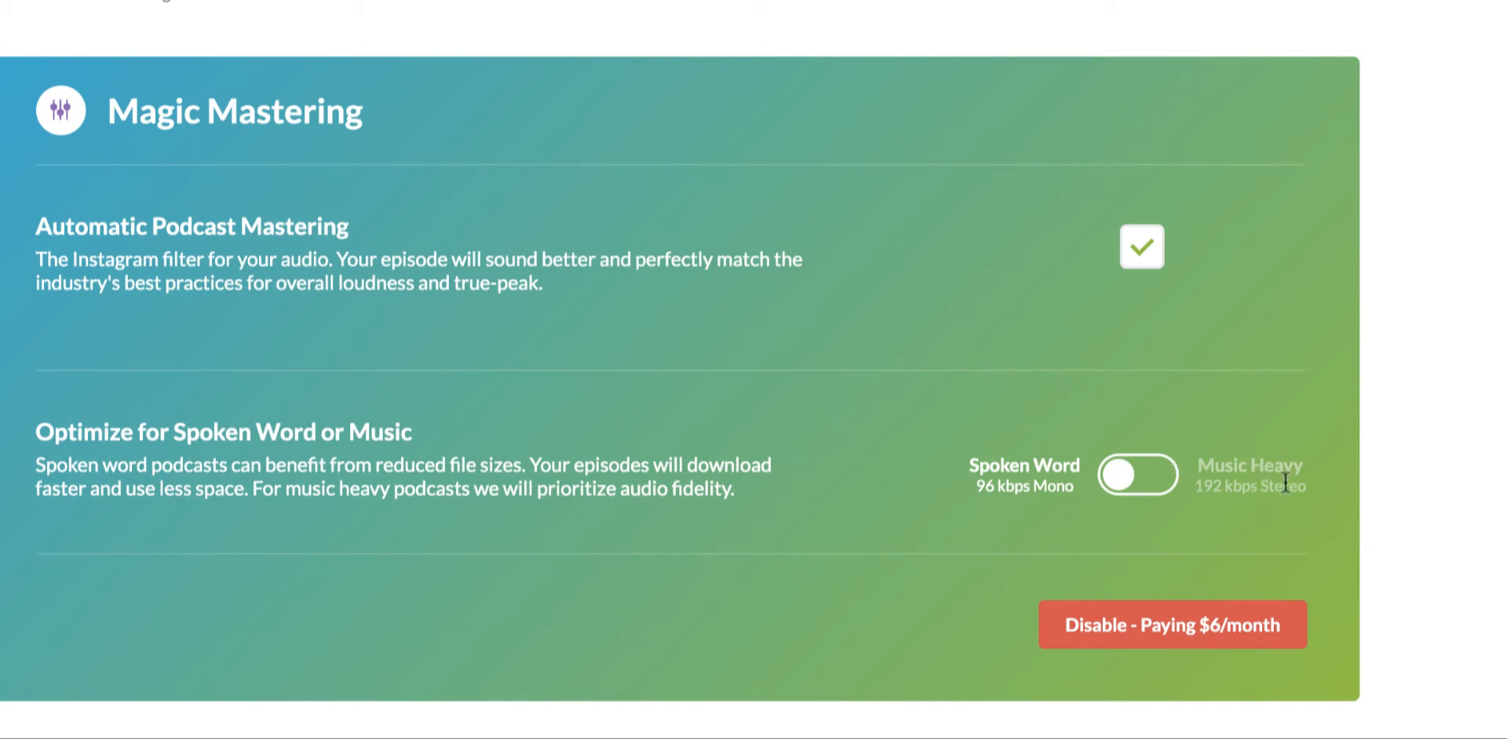
pyautogui.moveTo(1011, 512)
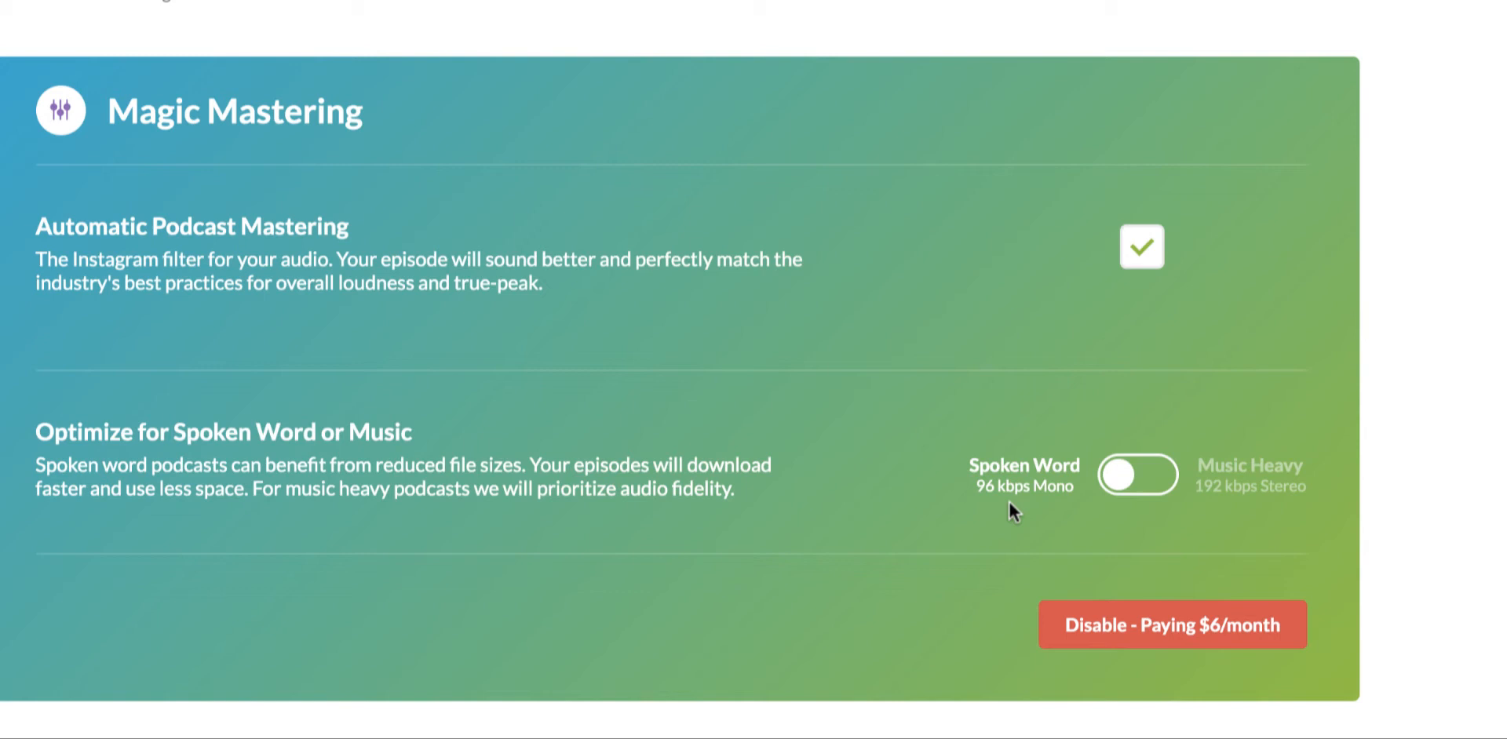
pyautogui.moveTo(1221, 591)
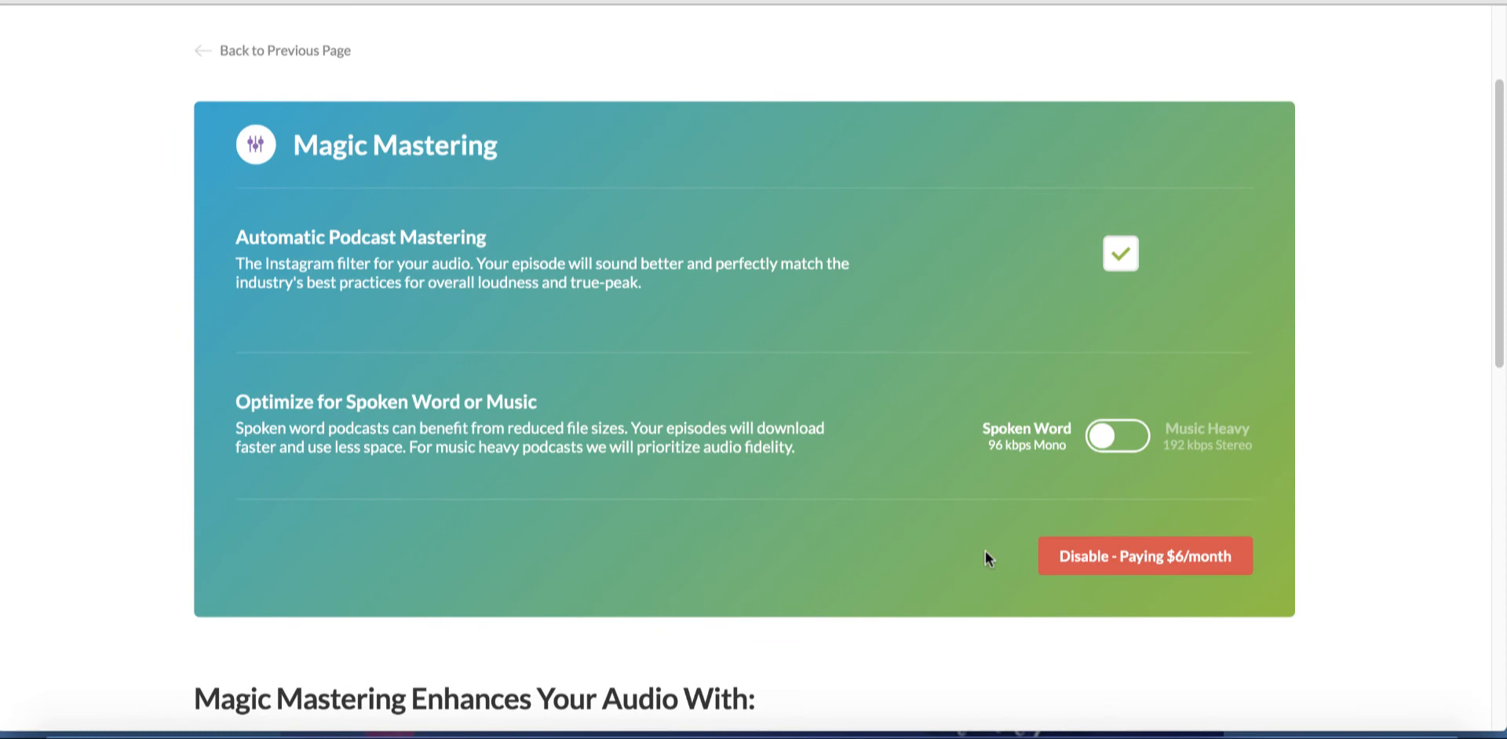
pyautogui.scroll(-3)
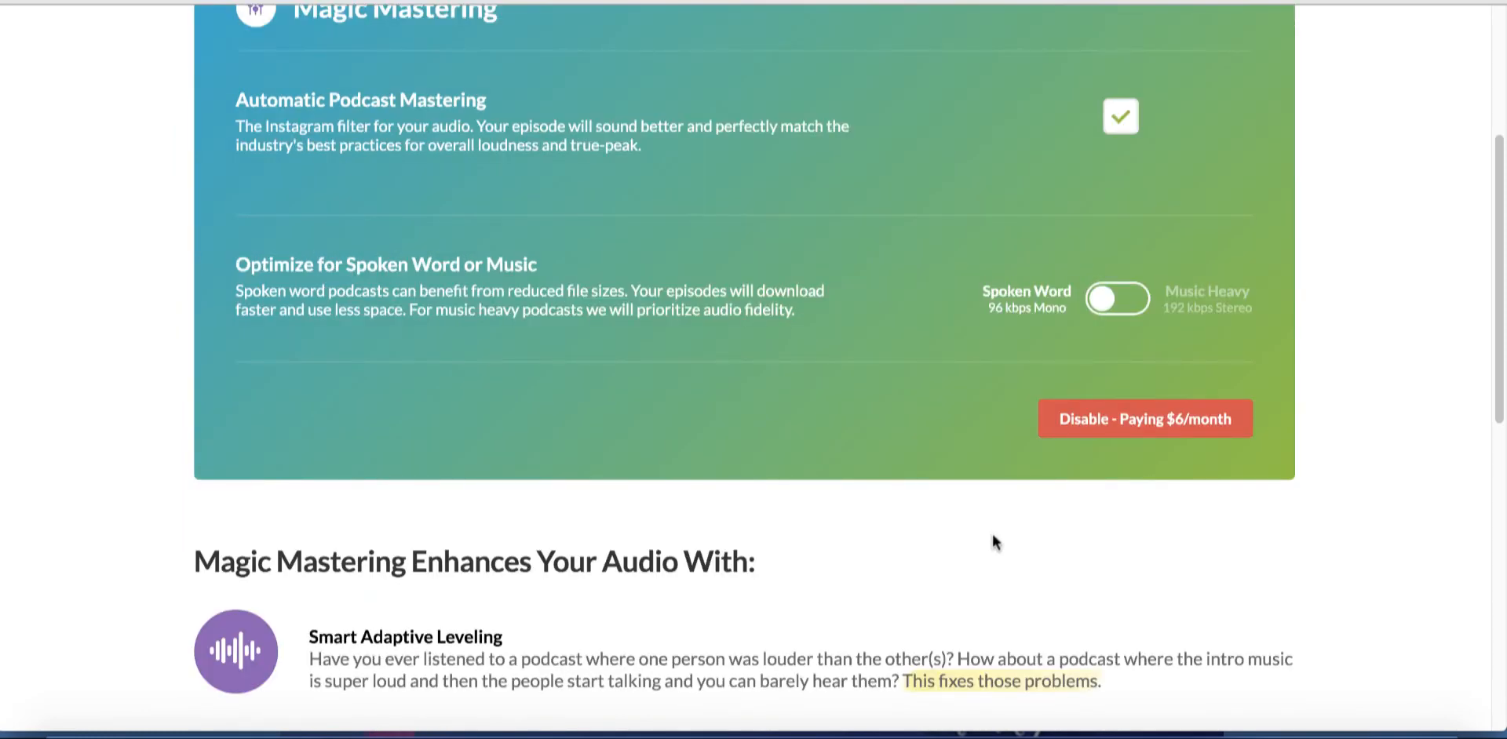
pyautogui.scroll(-3)
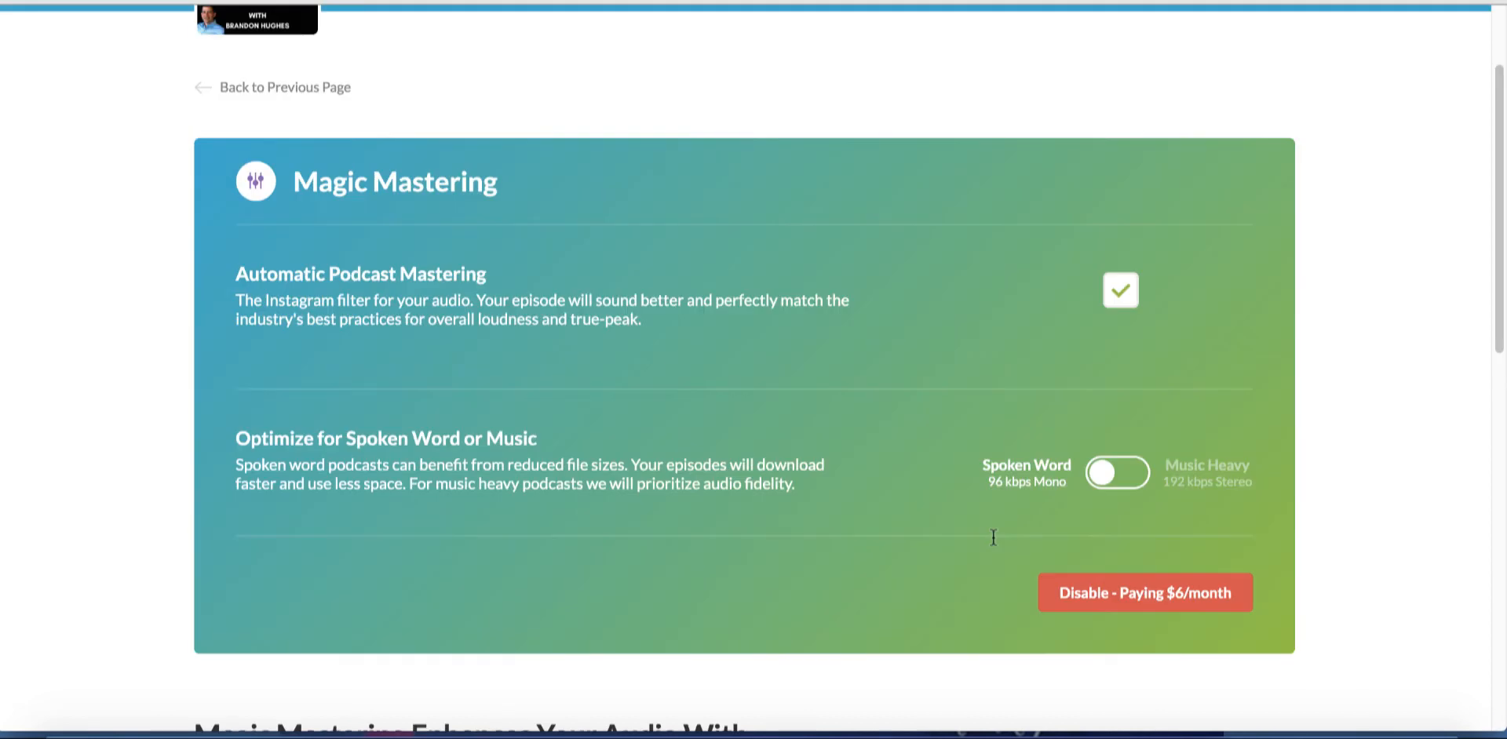
pyautogui.scroll(3)
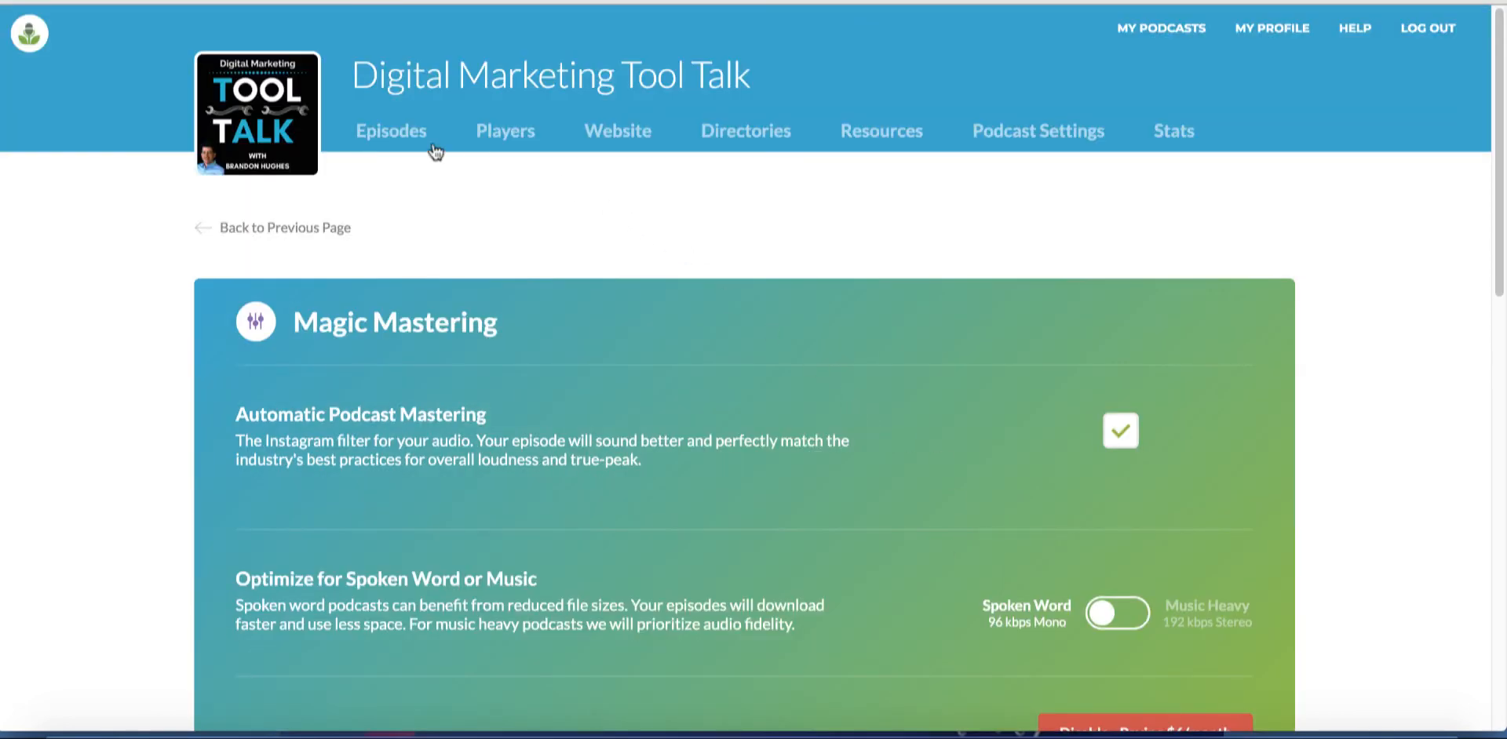
# Open the episode 'Email Recommendations Based On What You Need' from Episodes to see its MM badge
pyautogui.click(390, 131)
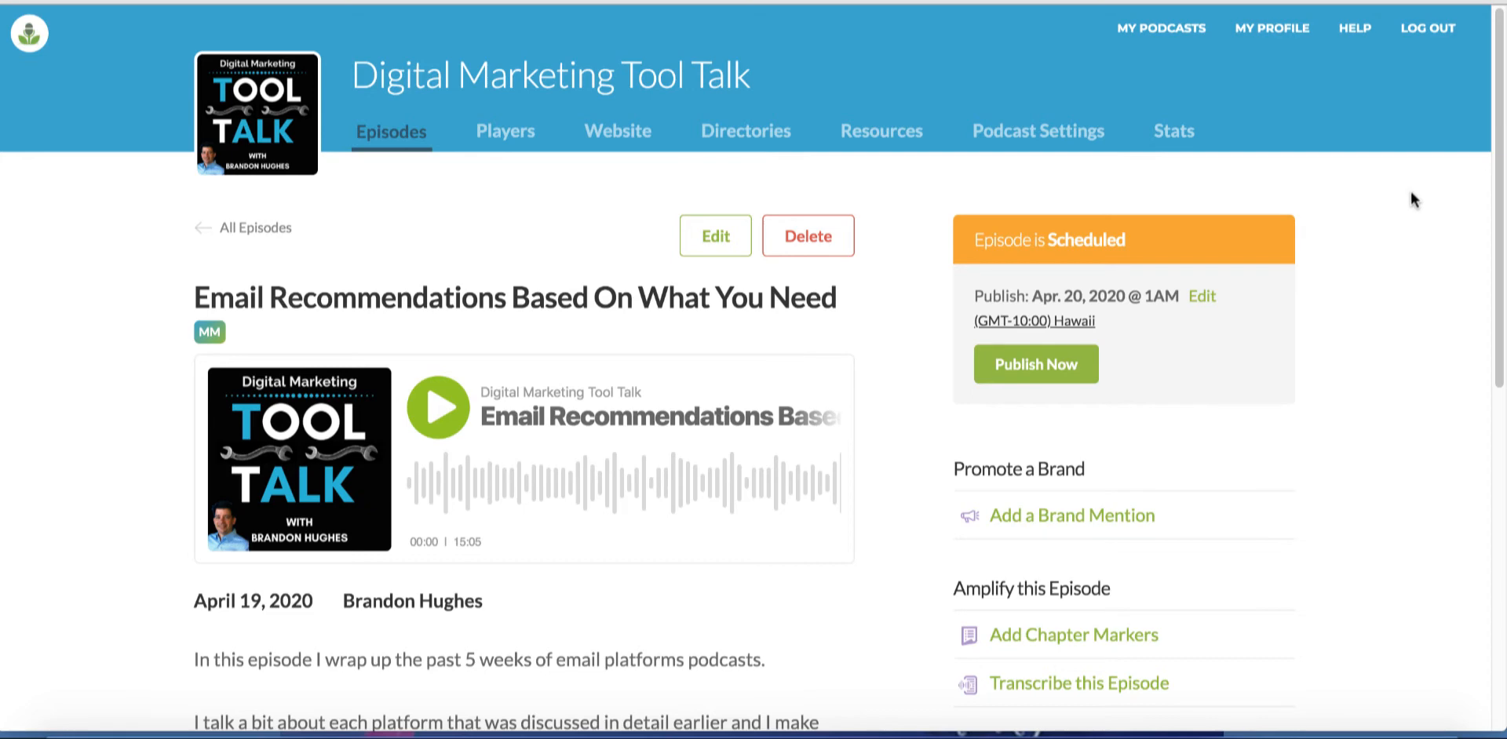
pyautogui.moveTo(1010, 238)
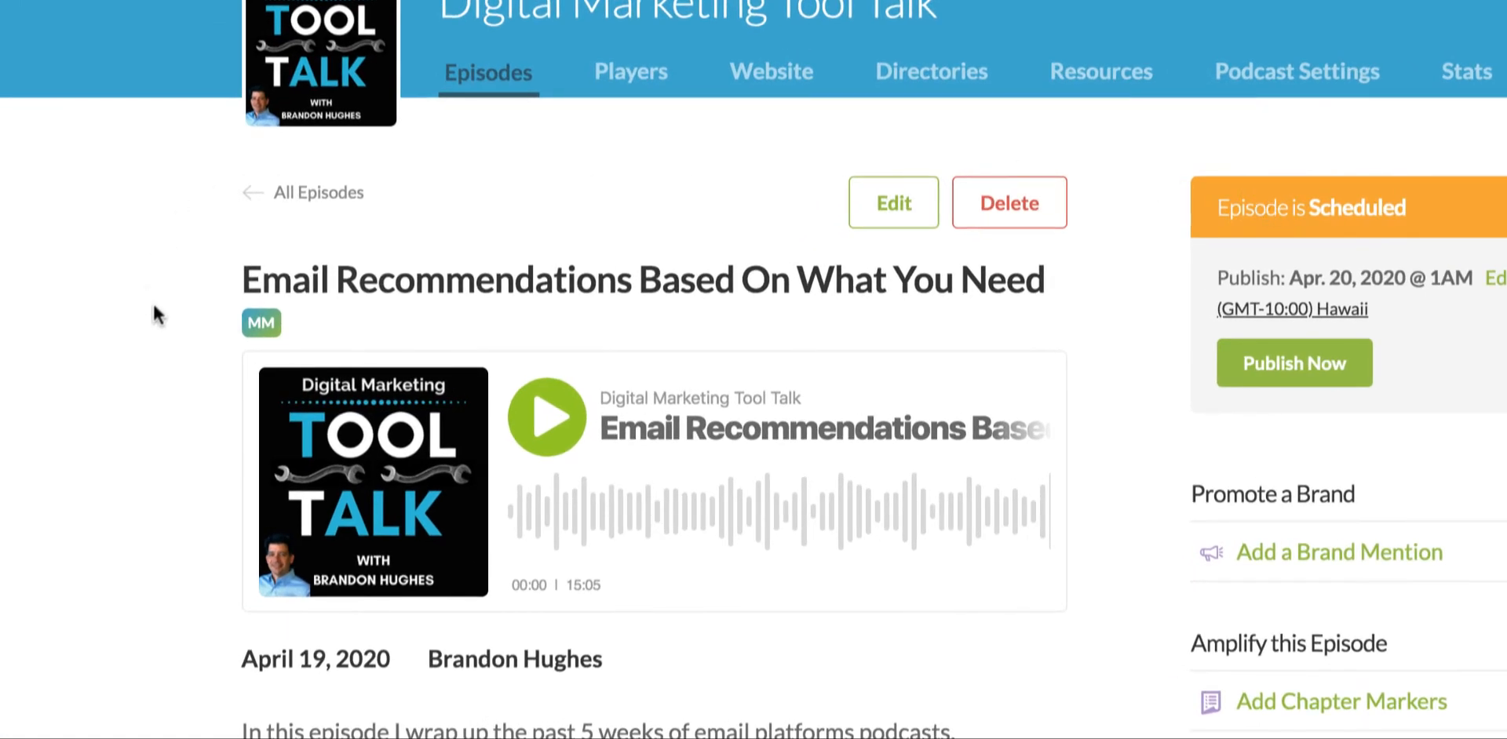
pyautogui.moveTo(223, 347)
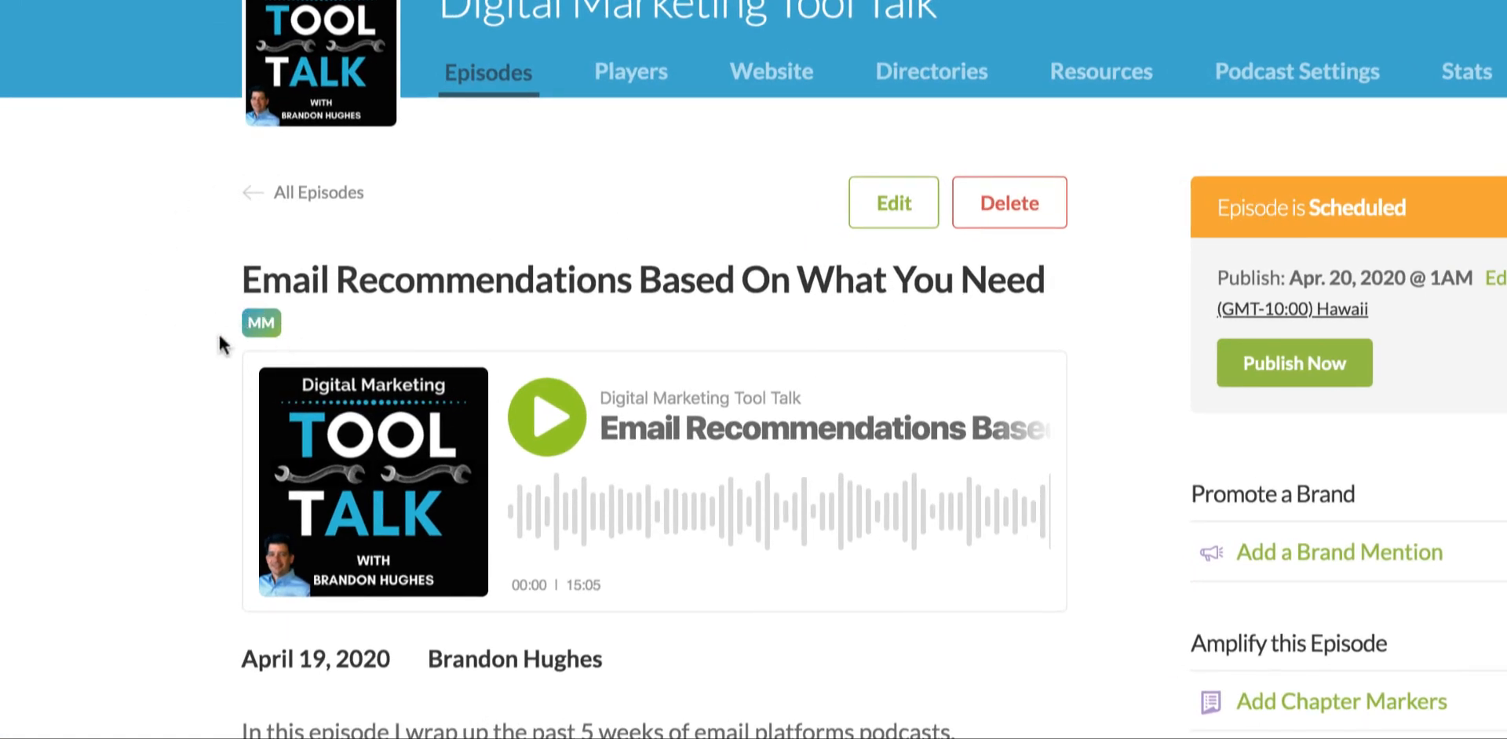
pyautogui.moveTo(231, 355)
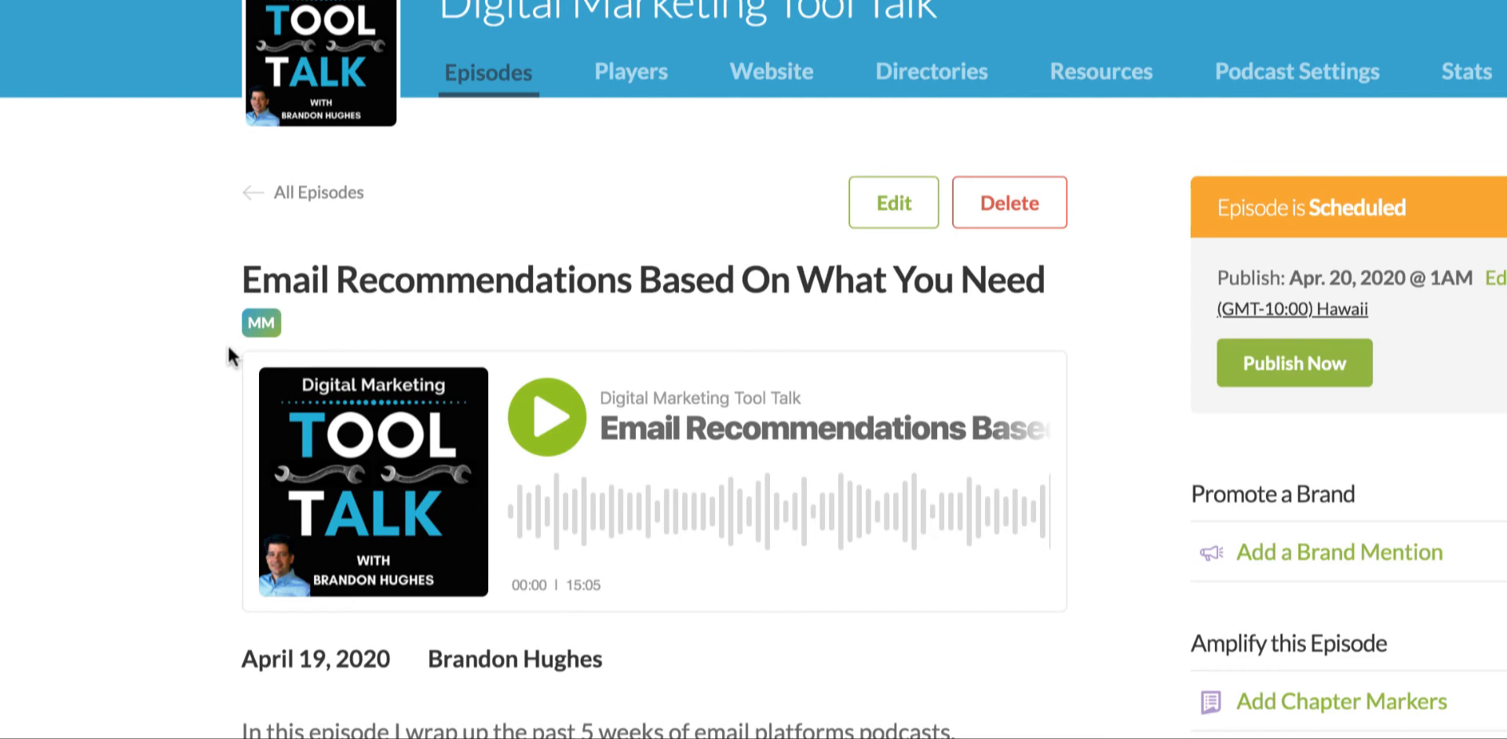
pyautogui.scroll(3)
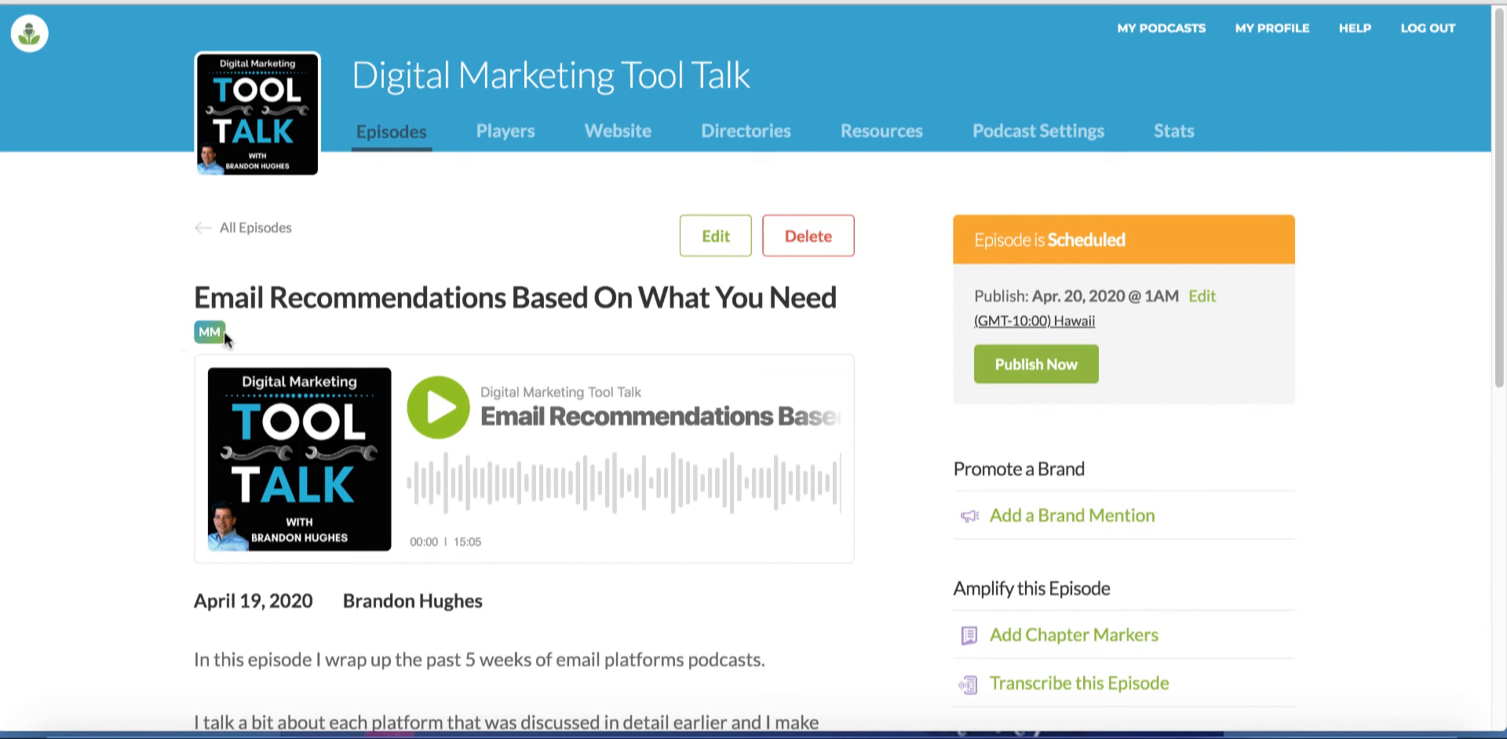
pyautogui.moveTo(176, 369)
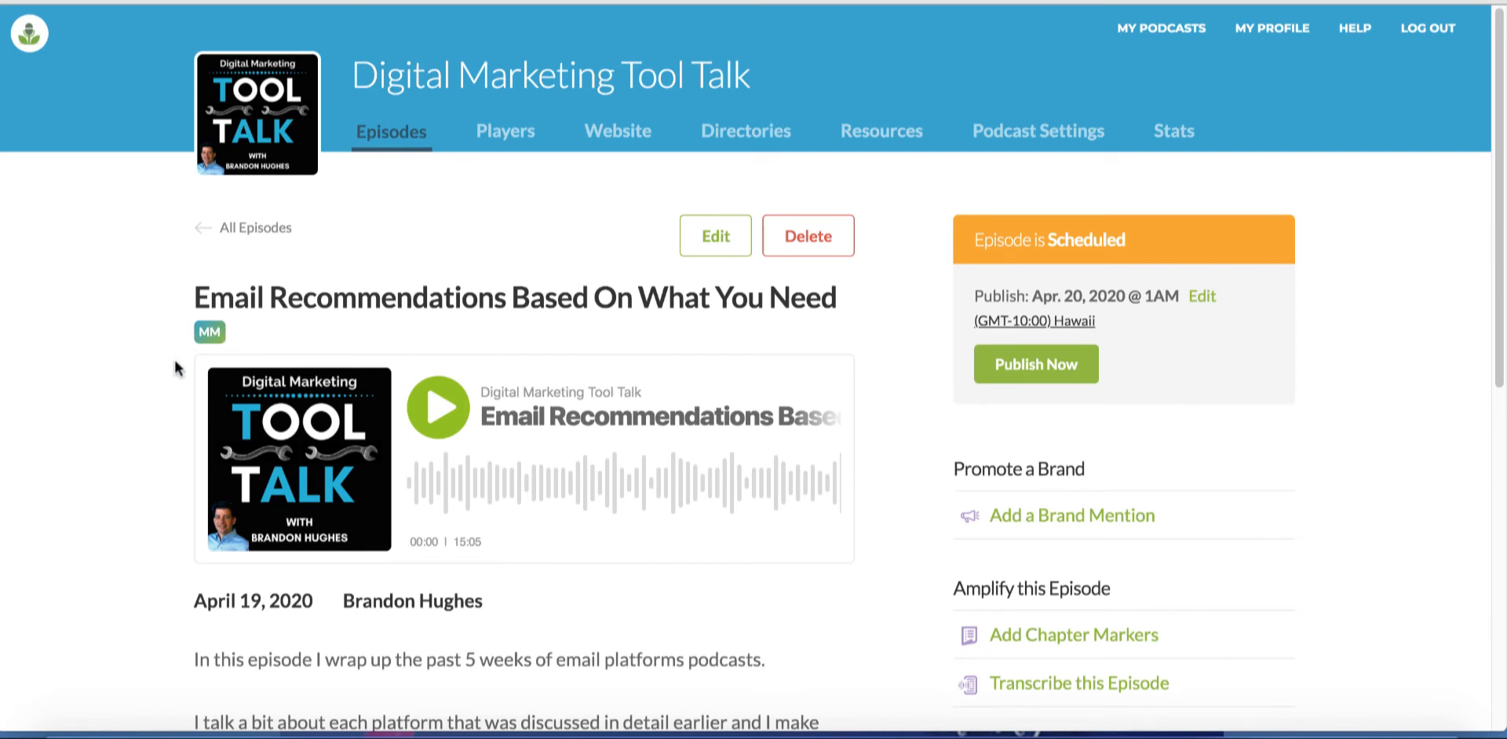
pyautogui.moveTo(239, 389)
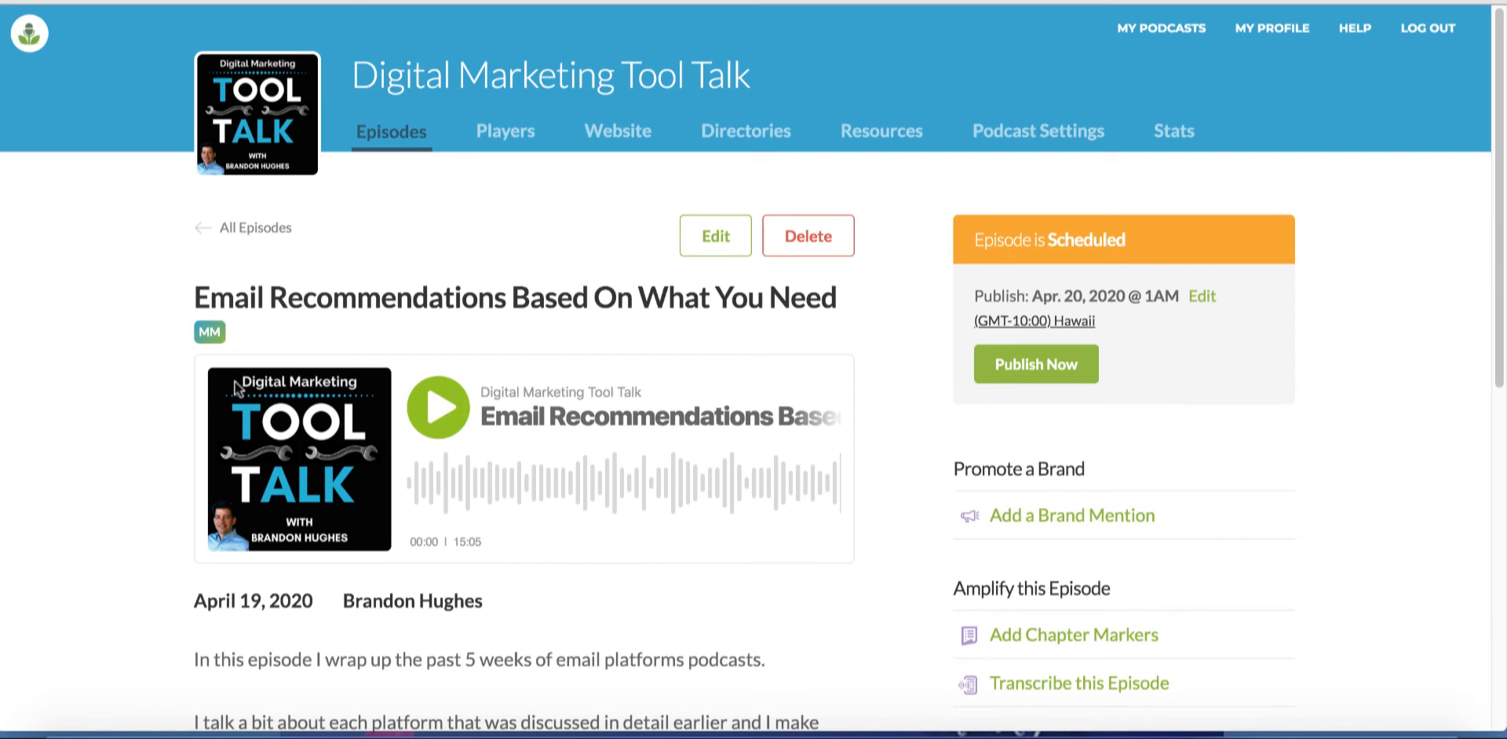
pyautogui.moveTo(154, 389)
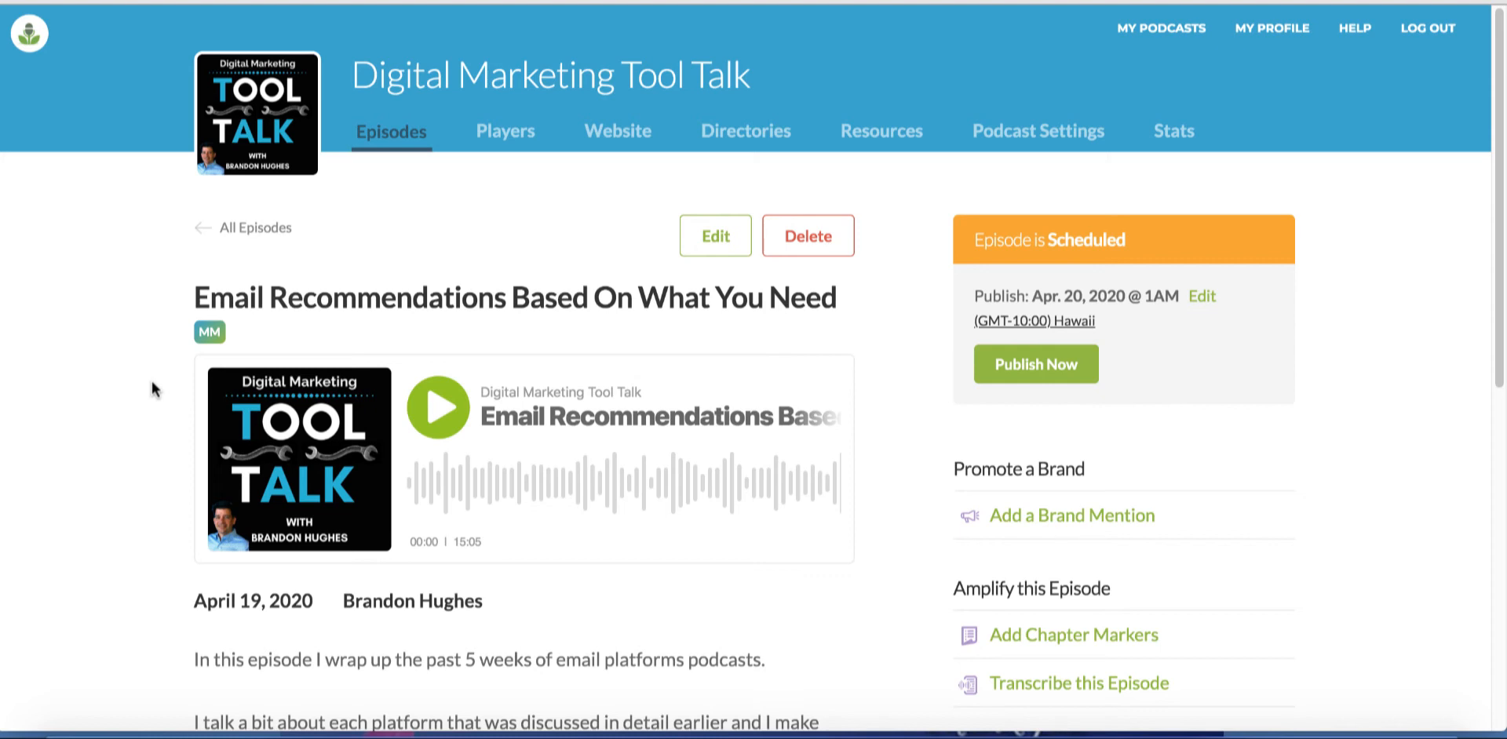
pyautogui.moveTo(932, 462)
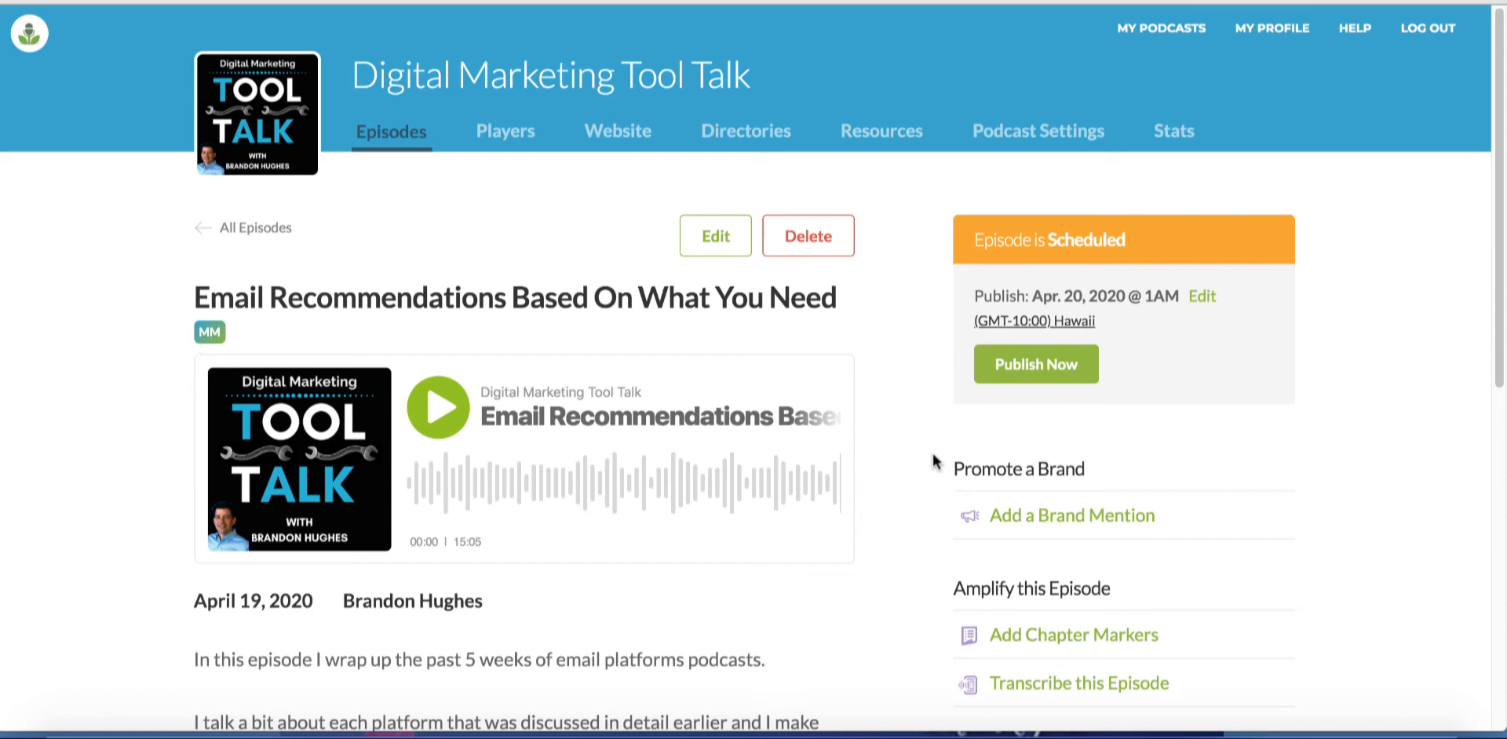
# Reveal the episode's Direct Link to MP3, showing the URL, Copy button and Download MP3 link
pyautogui.scroll(-3)
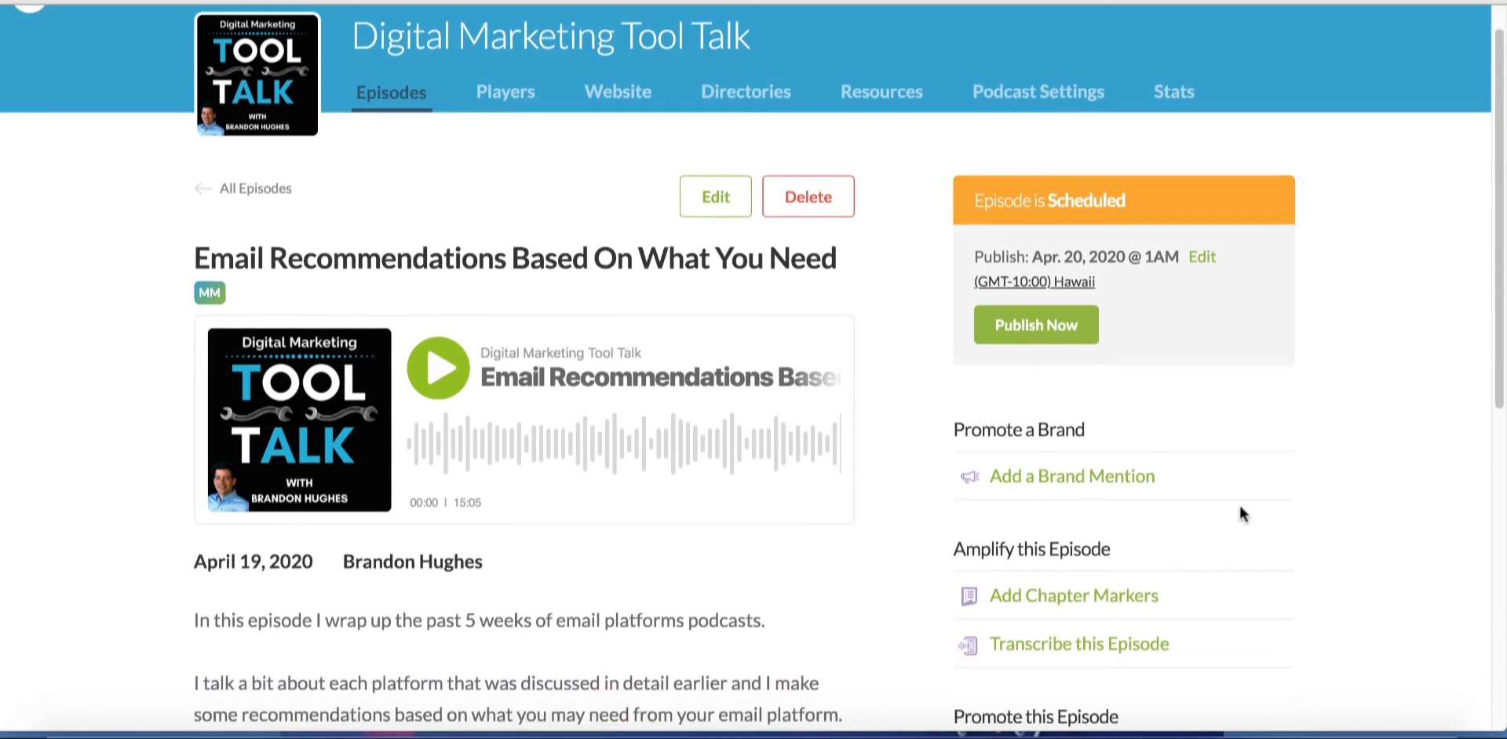
pyautogui.scroll(-3)
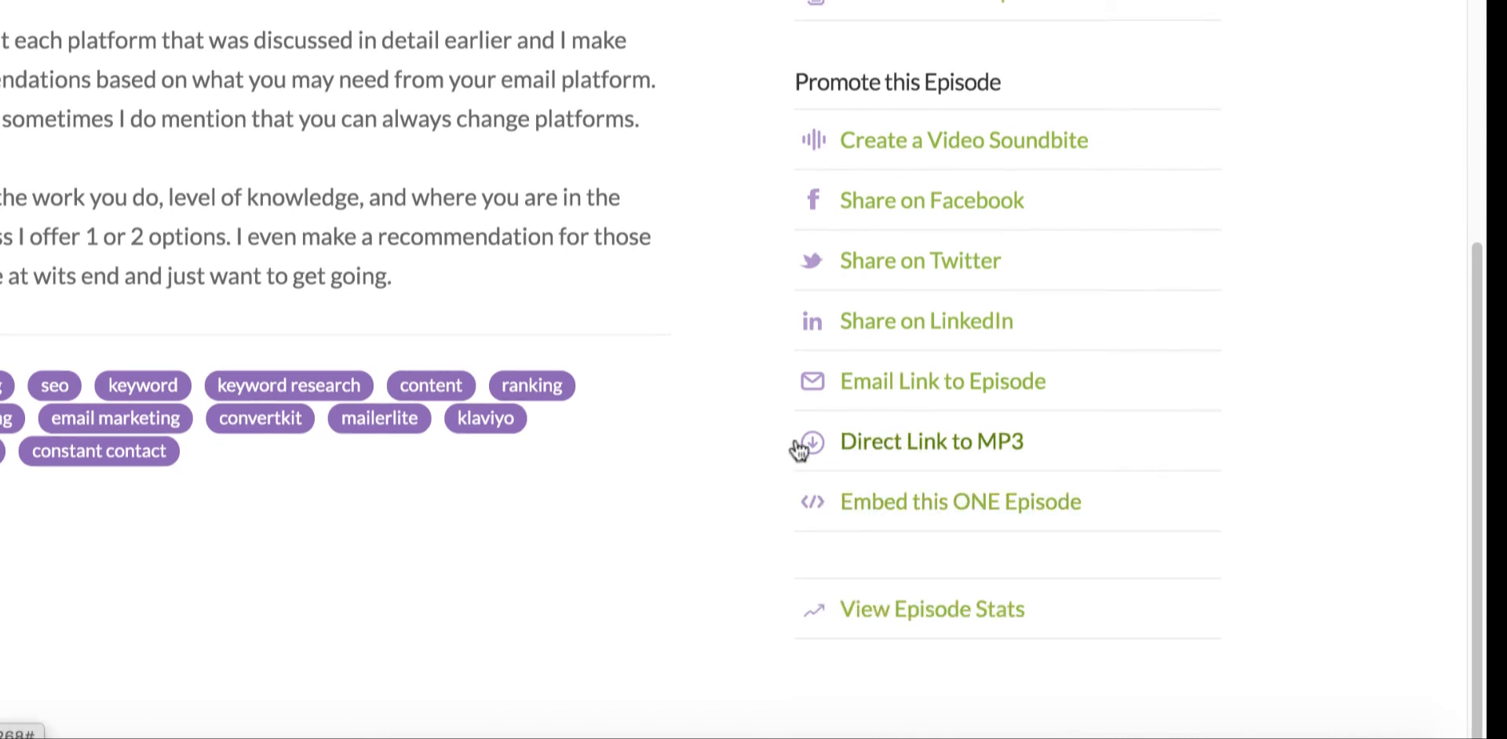
pyautogui.moveTo(754, 483)
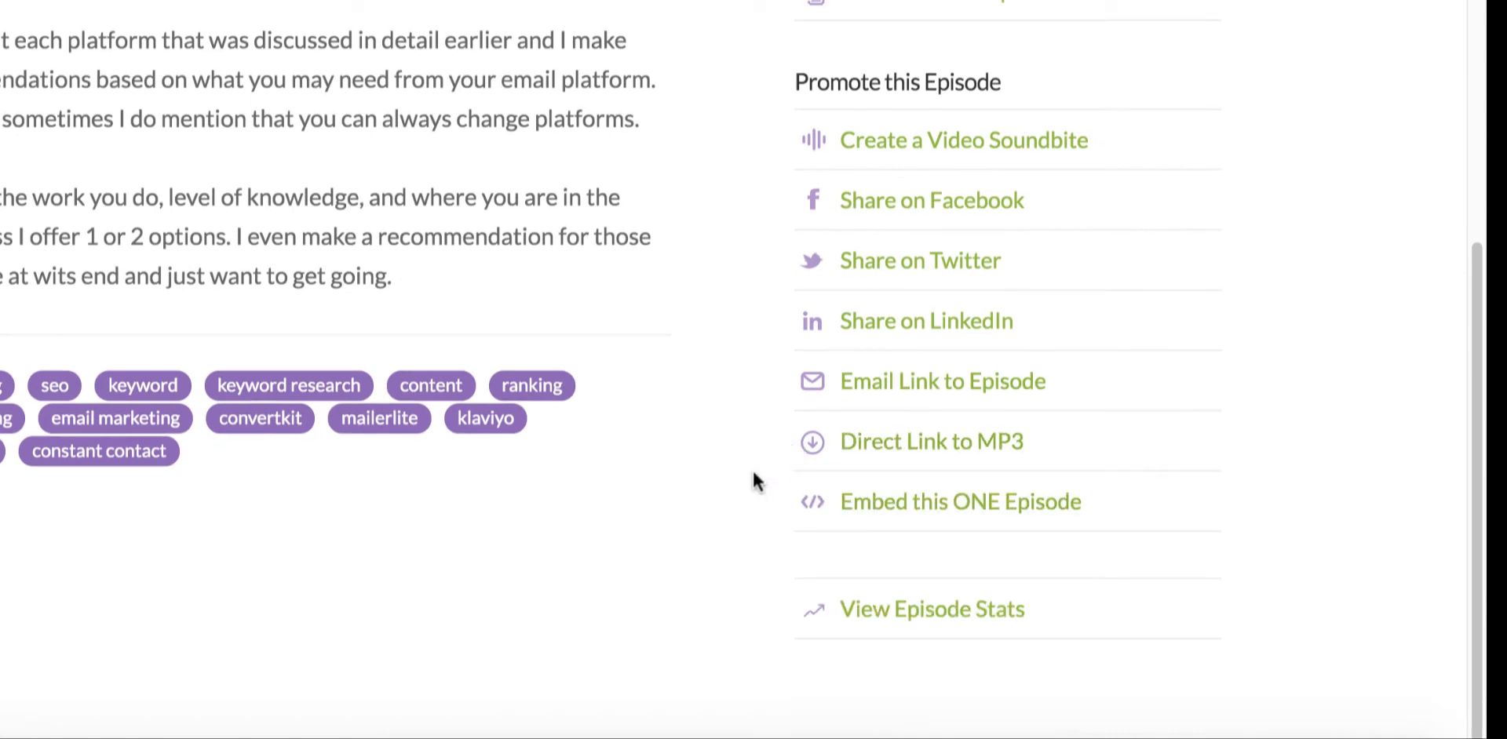
pyautogui.click(929, 441)
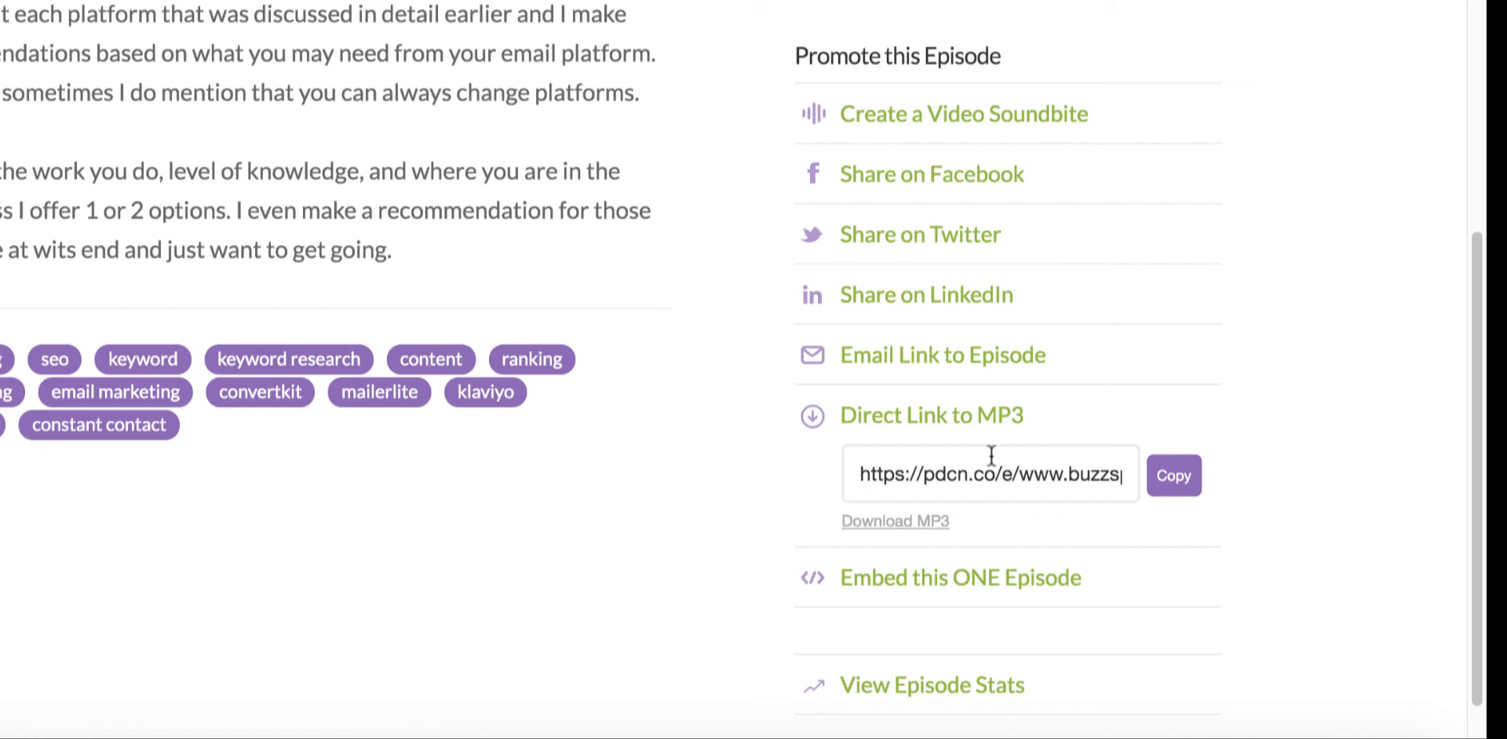
pyautogui.moveTo(907, 546)
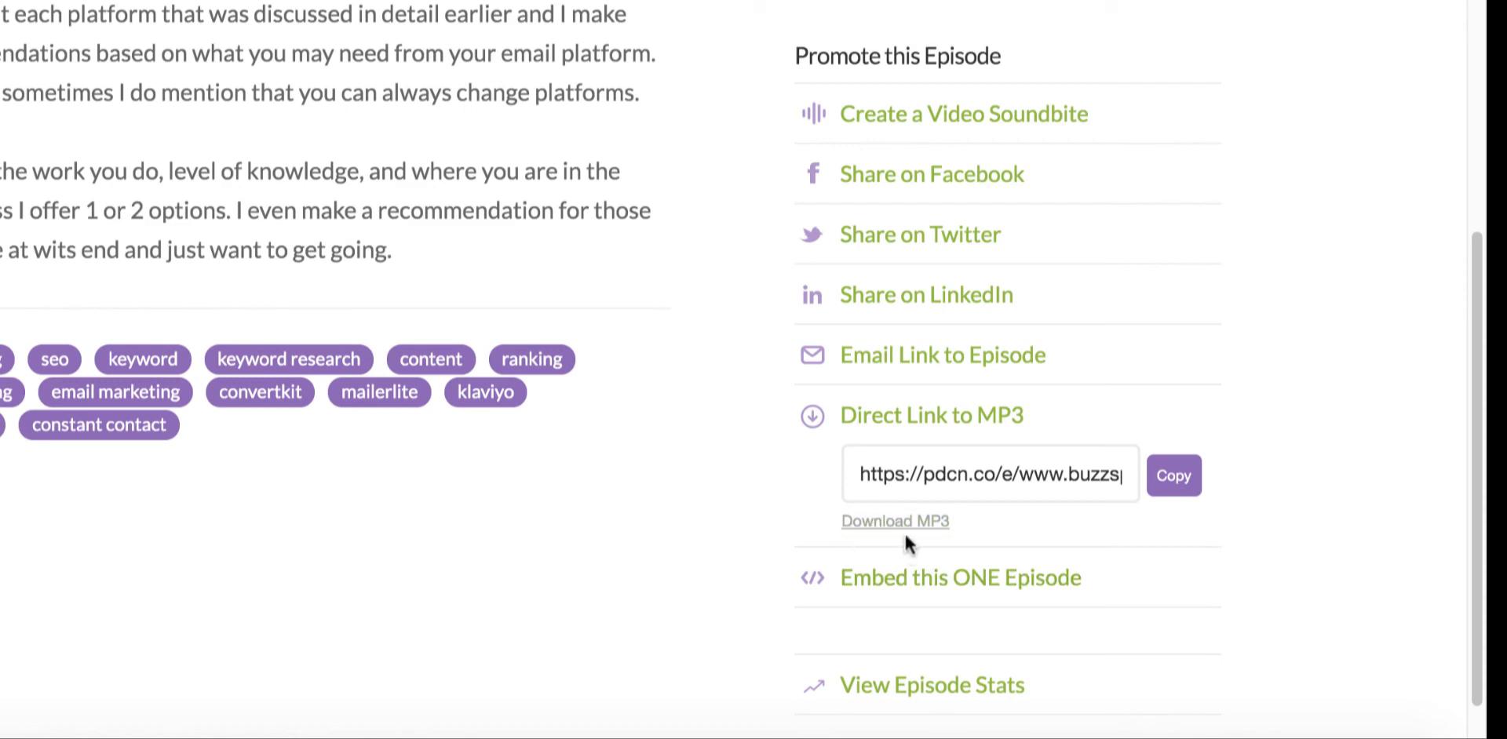
pyautogui.scroll(3)
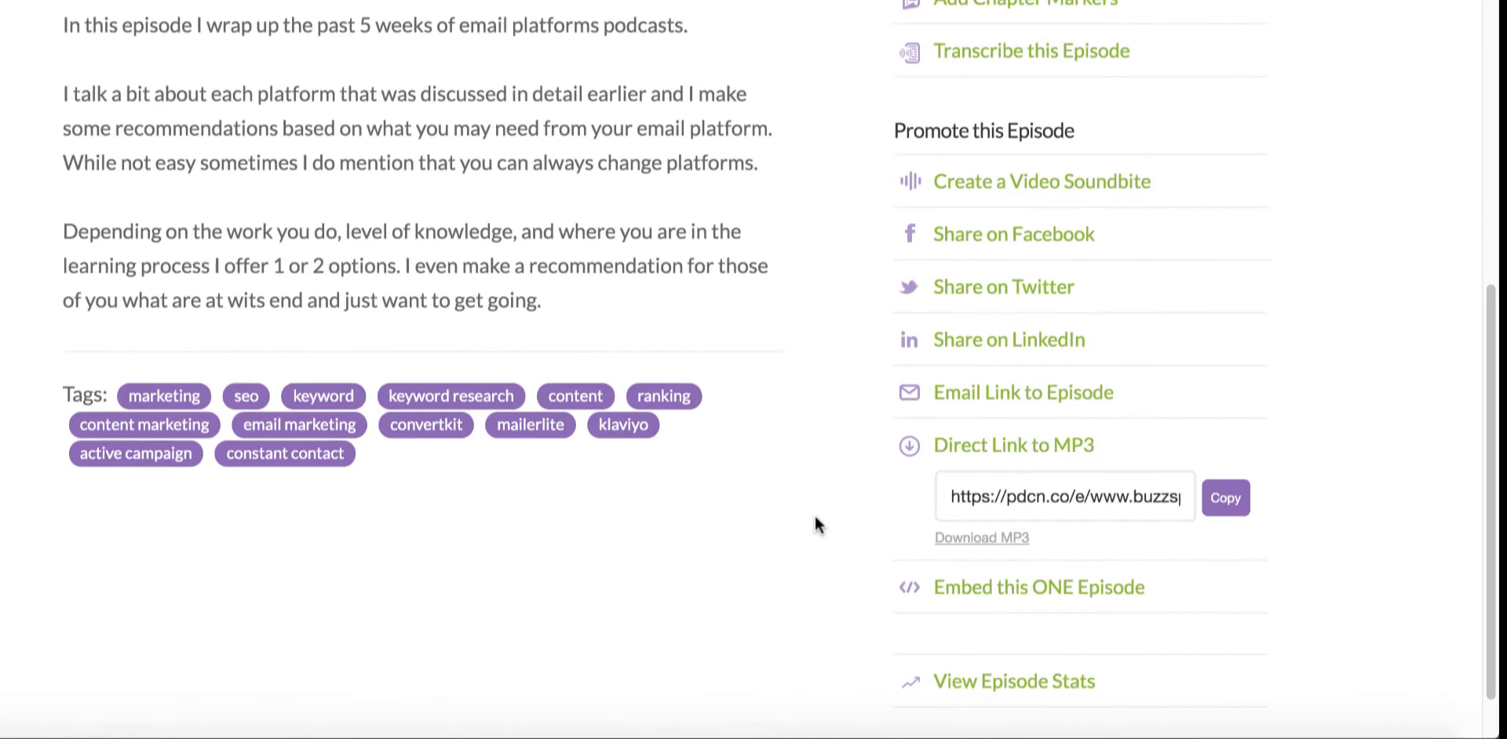
pyautogui.scroll(3)
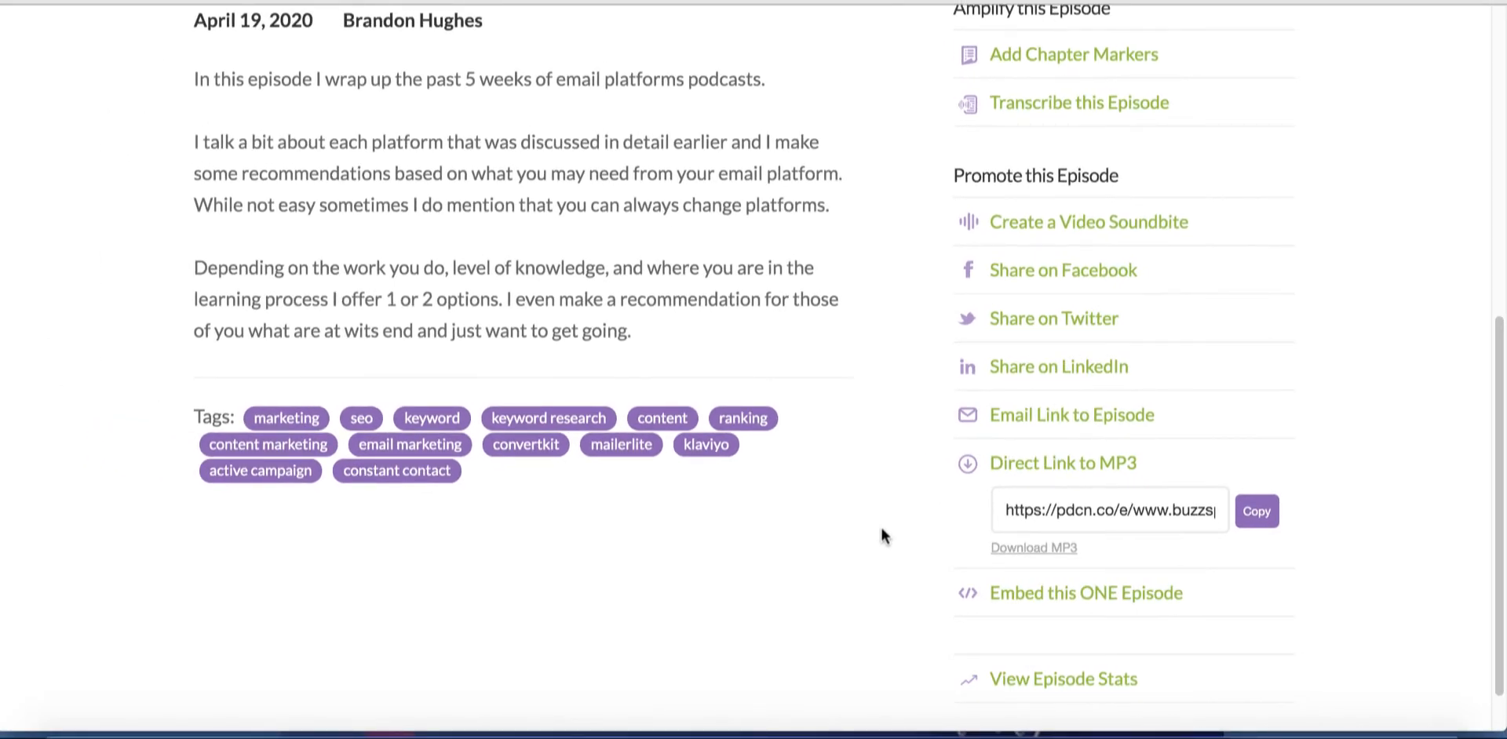